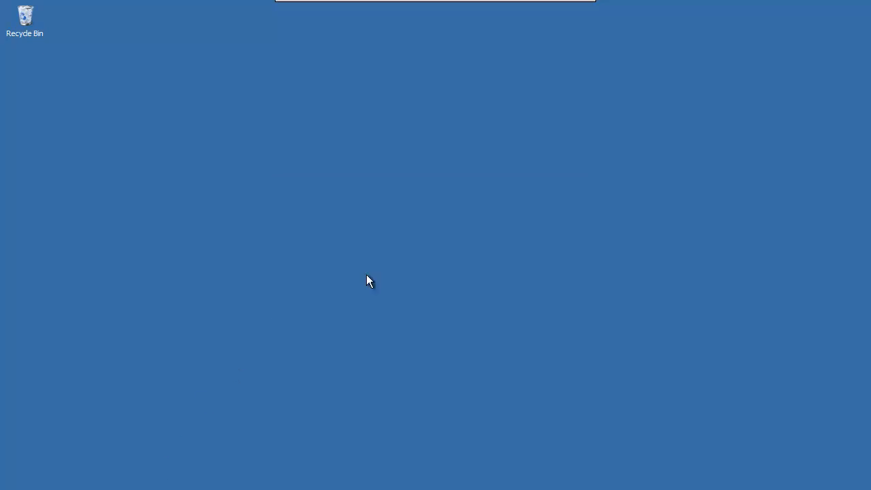
{"action": "mouse_move", "coordinate": [270, 183]}
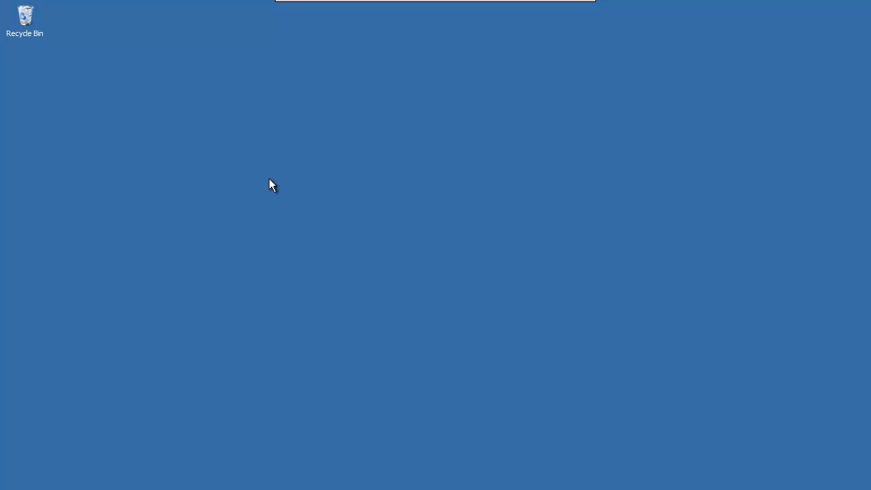
{"action": "mouse_move", "coordinate": [313, 214]}
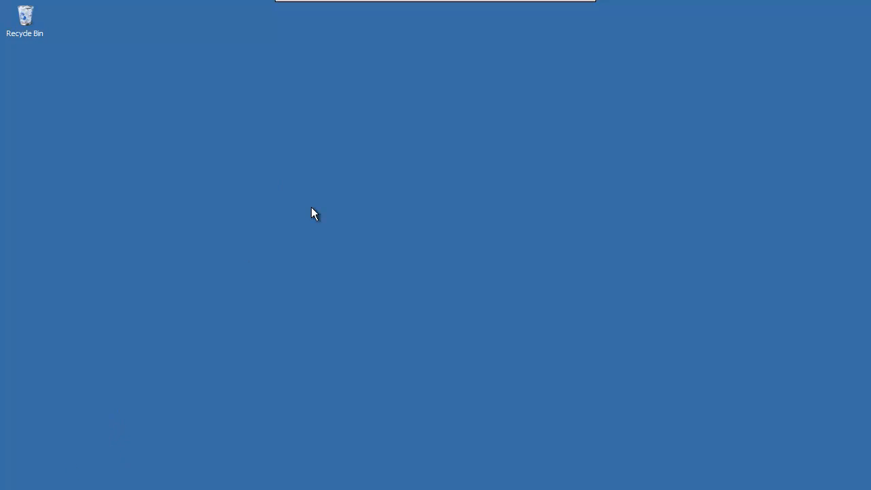
{"action": "mouse_move", "coordinate": [196, 363]}
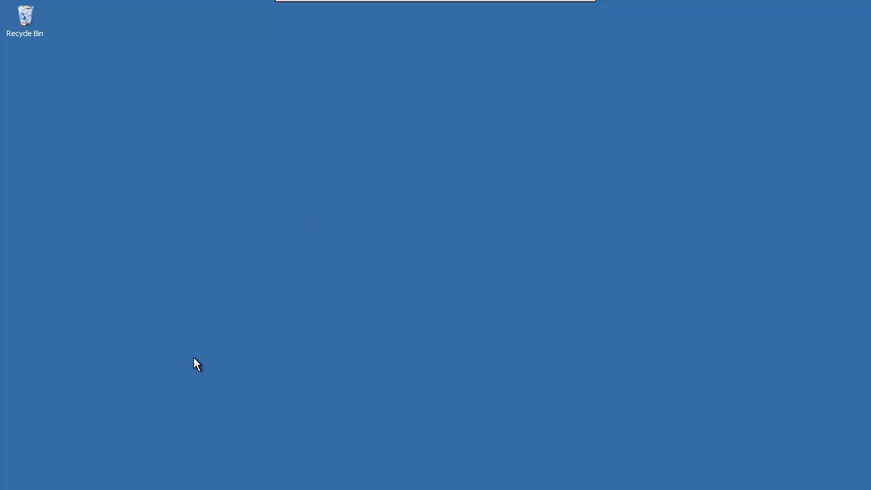
Step: Open Control Panel from the Start menu
{"action": "left_click", "coordinate": [14, 487]}
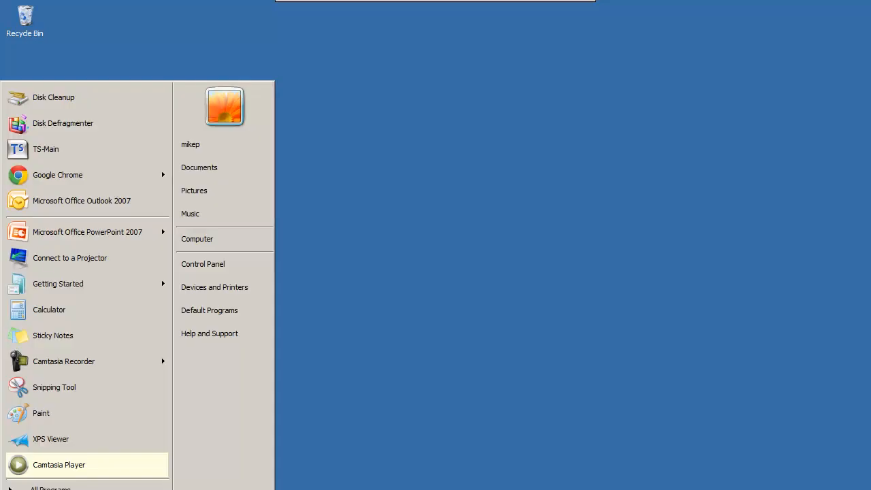
{"action": "mouse_move", "coordinate": [207, 264]}
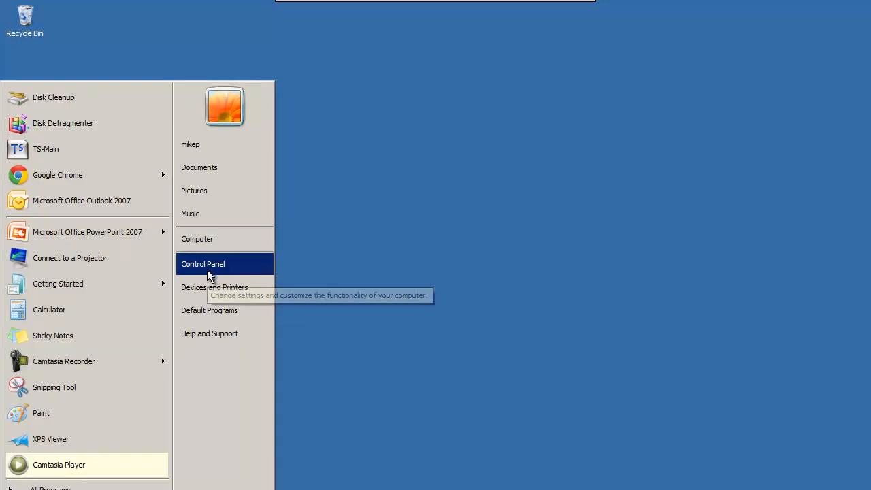
{"action": "left_click", "coordinate": [203, 264]}
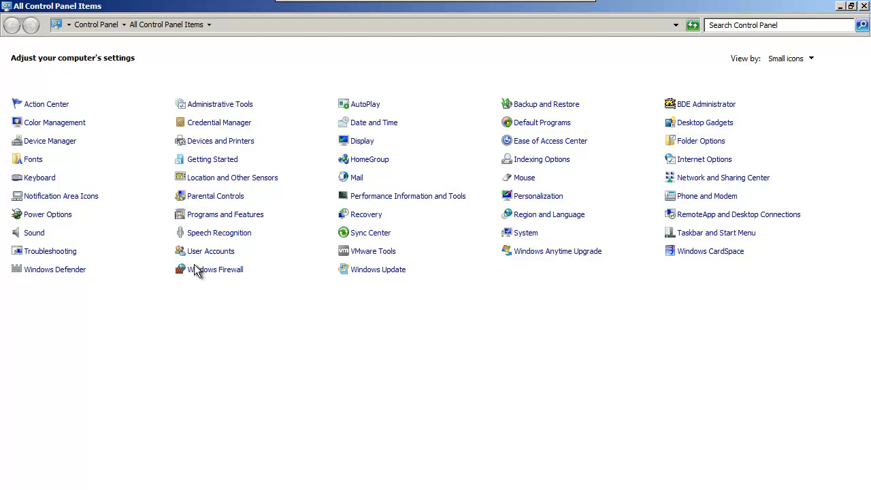
{"action": "mouse_move", "coordinate": [224, 115]}
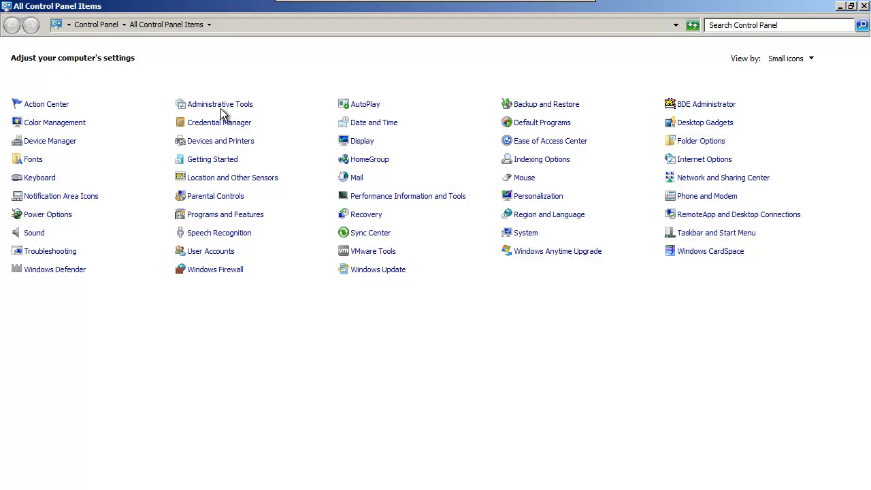
Step: Open Data Sources (ODBC) from Administrative Tools and select Timberline Data Source under User DSN
{"action": "double_click", "coordinate": [220, 103]}
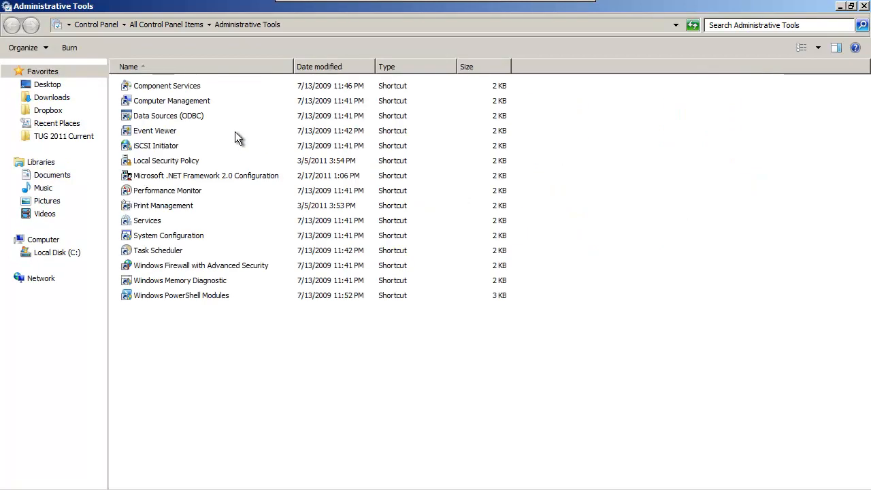
{"action": "left_click", "coordinate": [168, 116]}
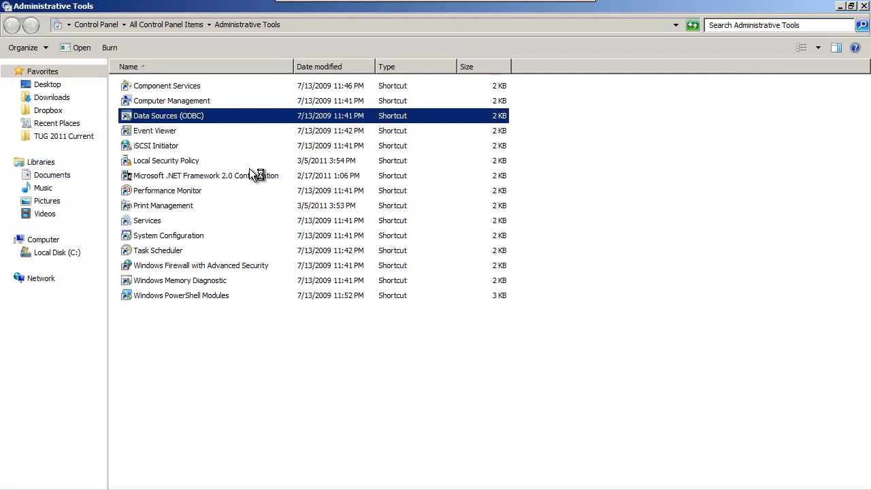
{"action": "double_click", "coordinate": [168, 116]}
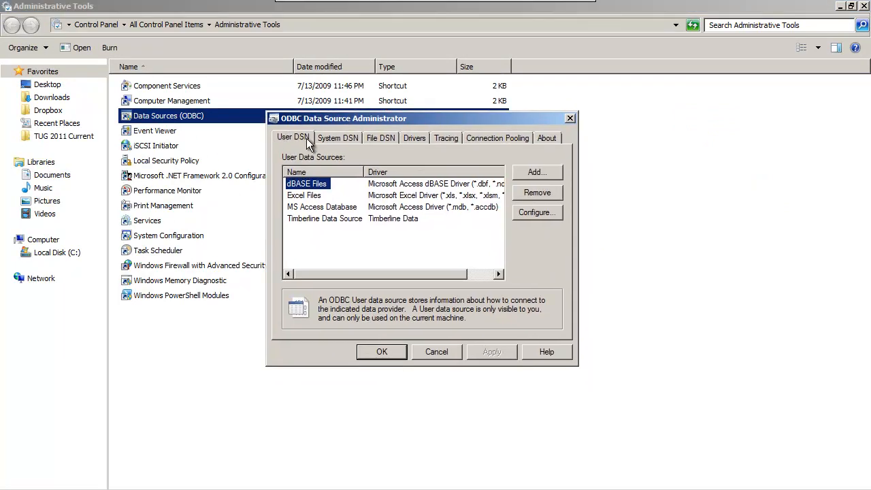
{"action": "left_click", "coordinate": [325, 218]}
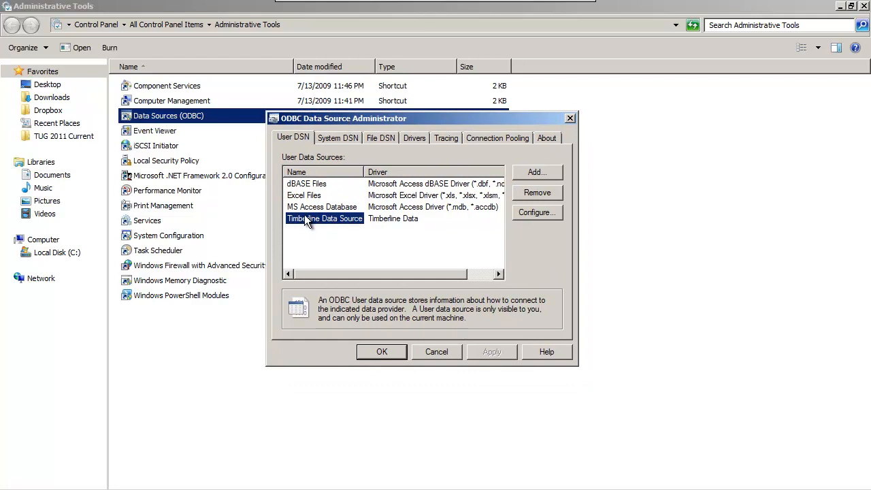
{"action": "mouse_move", "coordinate": [570, 207]}
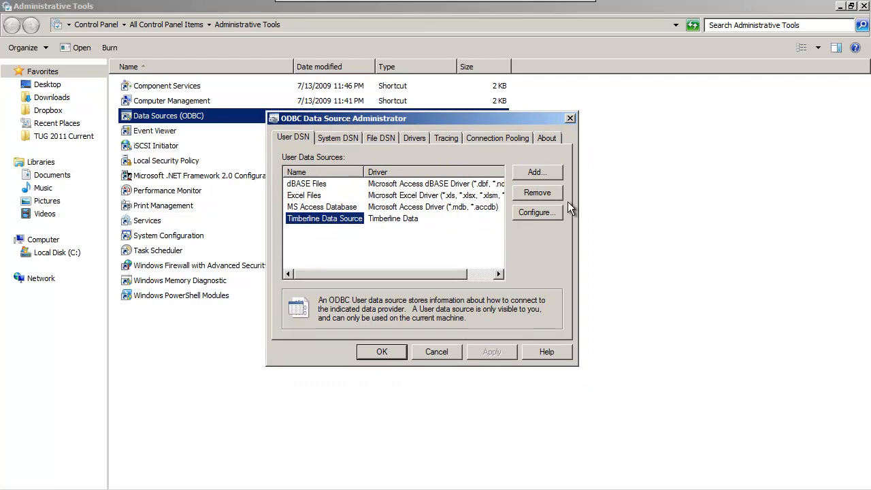
Step: Configure Timberline Data Source to use the Timberline Construction sample company folder and save
{"action": "left_click", "coordinate": [535, 212]}
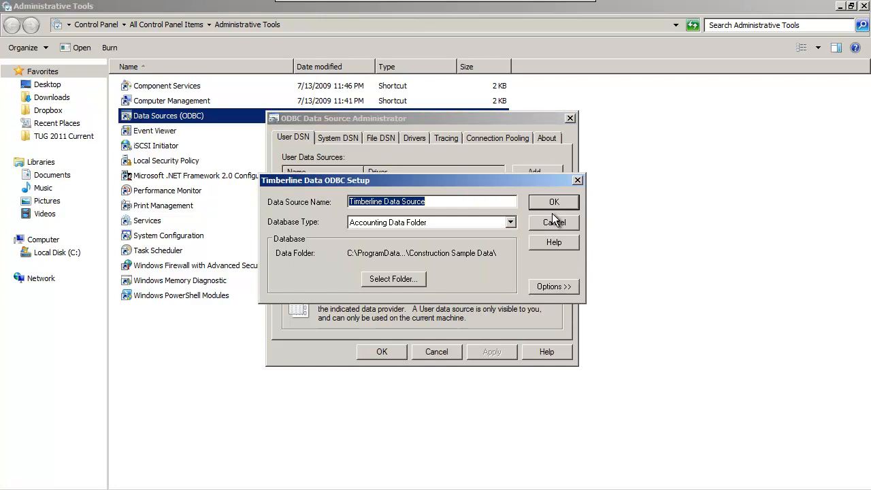
{"action": "mouse_move", "coordinate": [405, 279]}
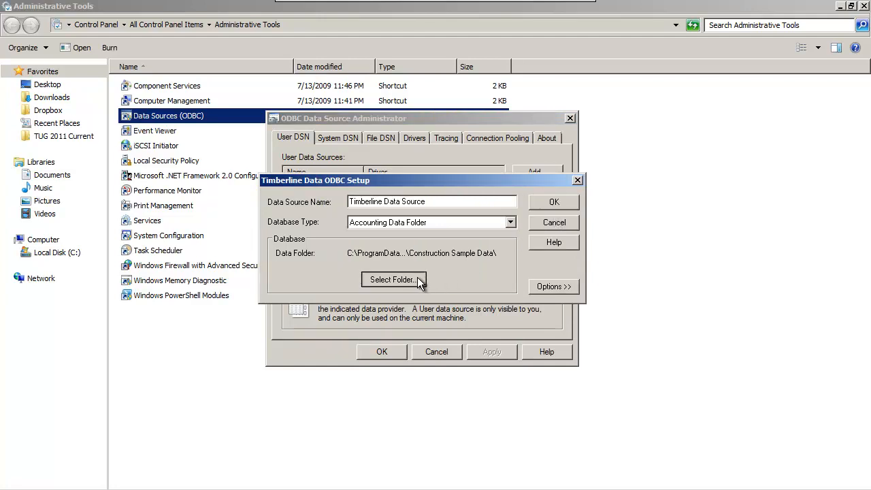
{"action": "left_click", "coordinate": [394, 279]}
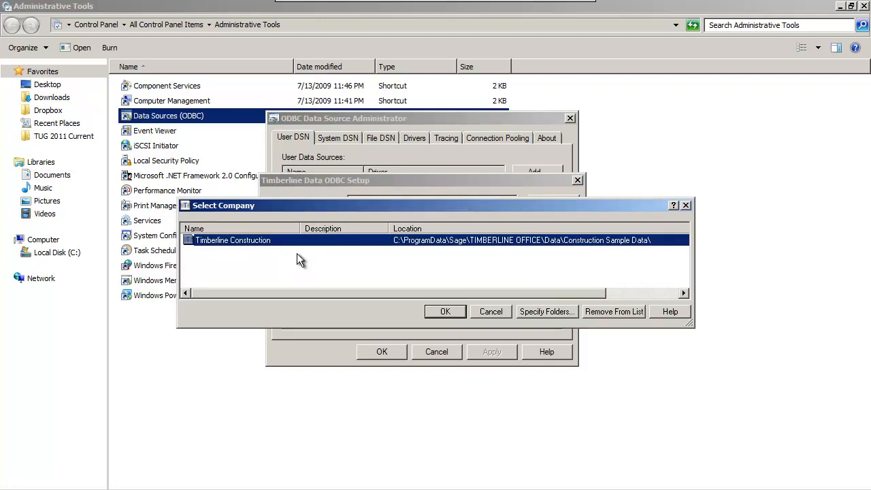
{"action": "mouse_move", "coordinate": [388, 255]}
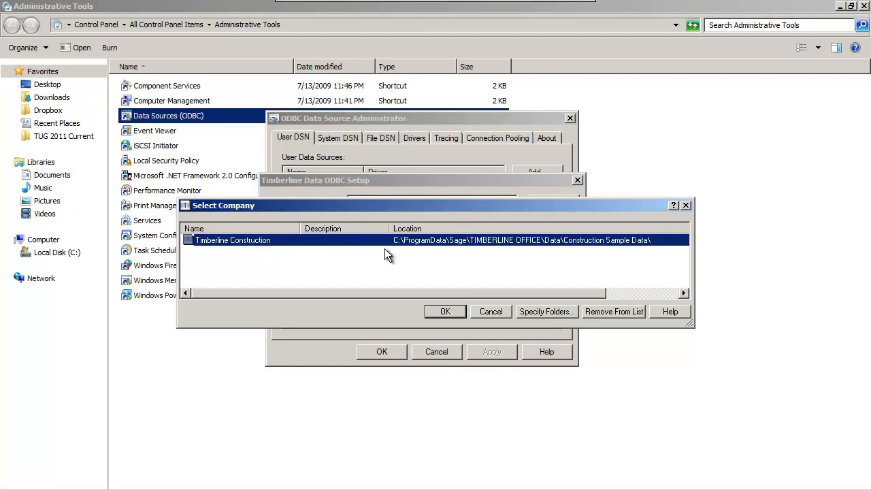
{"action": "mouse_move", "coordinate": [248, 251]}
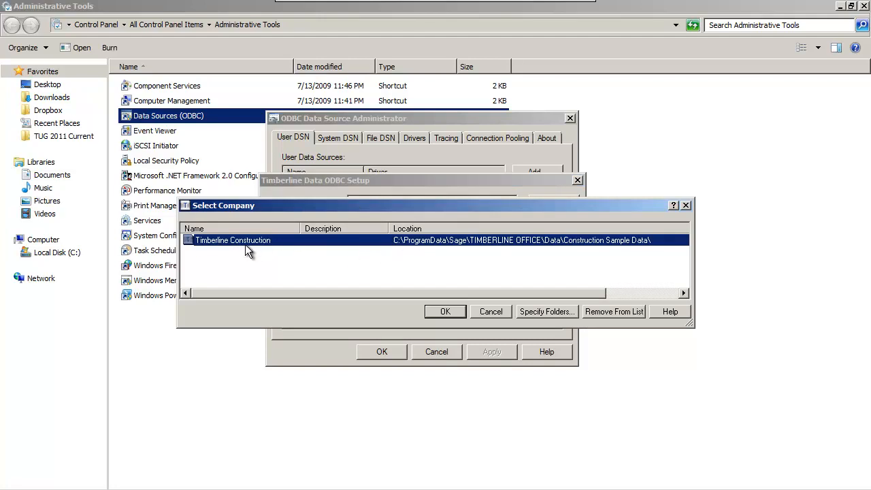
{"action": "left_click", "coordinate": [445, 311]}
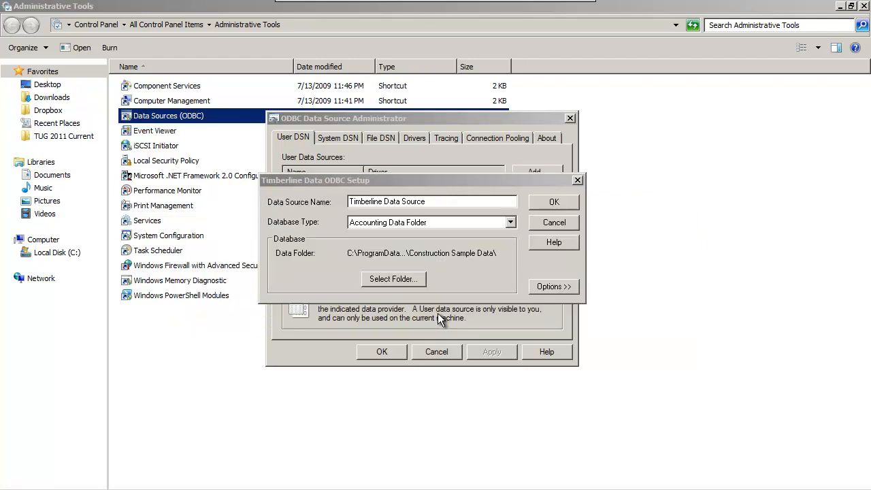
{"action": "left_click", "coordinate": [553, 286]}
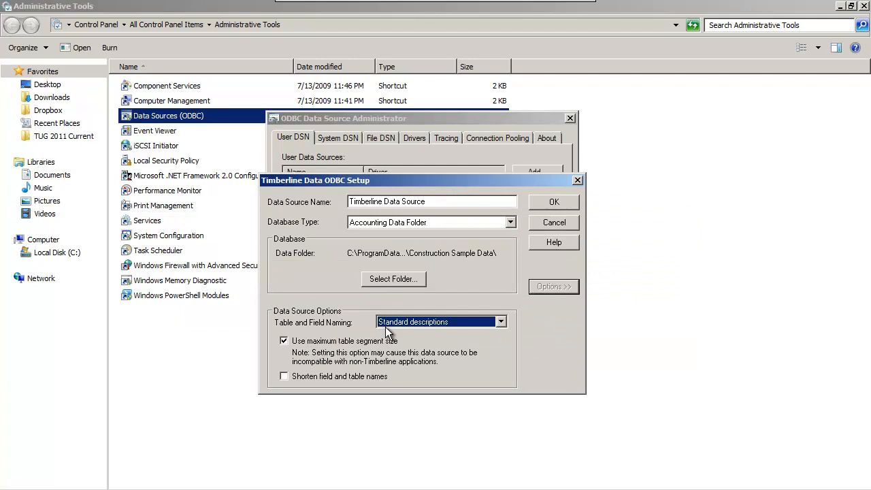
{"action": "mouse_move", "coordinate": [307, 350]}
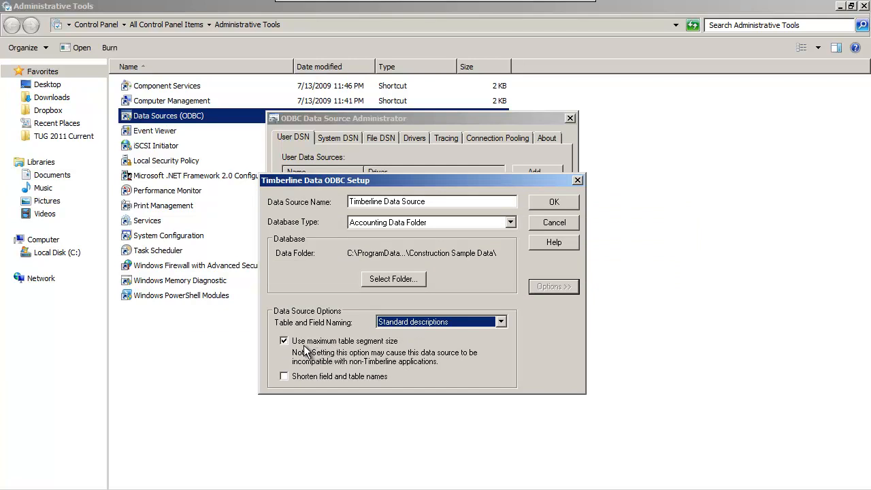
{"action": "mouse_move", "coordinate": [374, 353]}
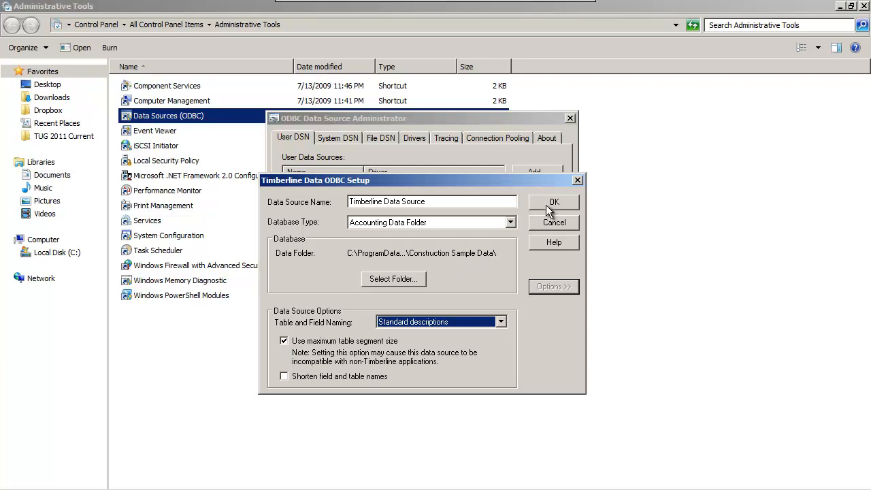
{"action": "left_click", "coordinate": [553, 202]}
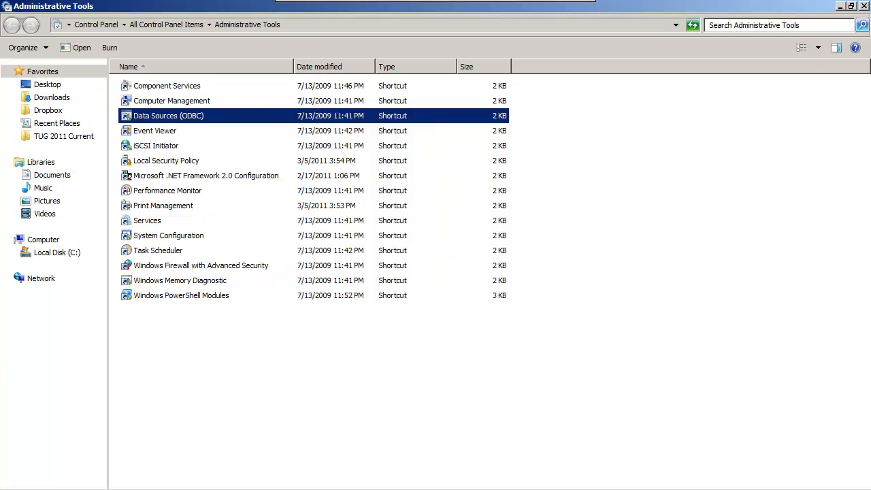
Step: Launch Crystal Reports and close the Start Page tab
{"action": "left_click", "coordinate": [866, 6]}
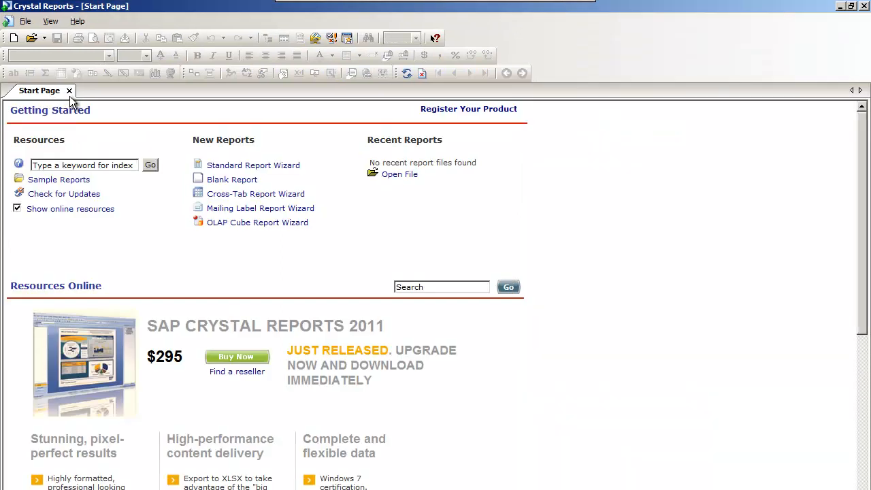
{"action": "mouse_move", "coordinate": [68, 90]}
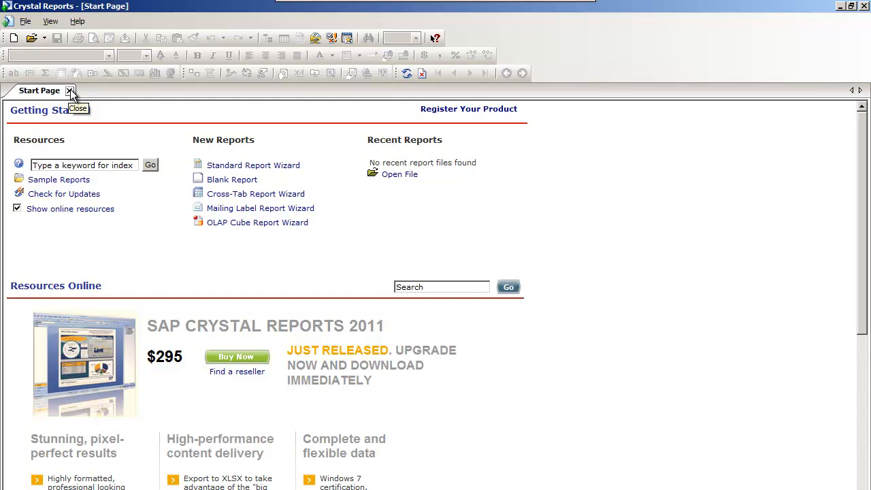
{"action": "left_click", "coordinate": [70, 90]}
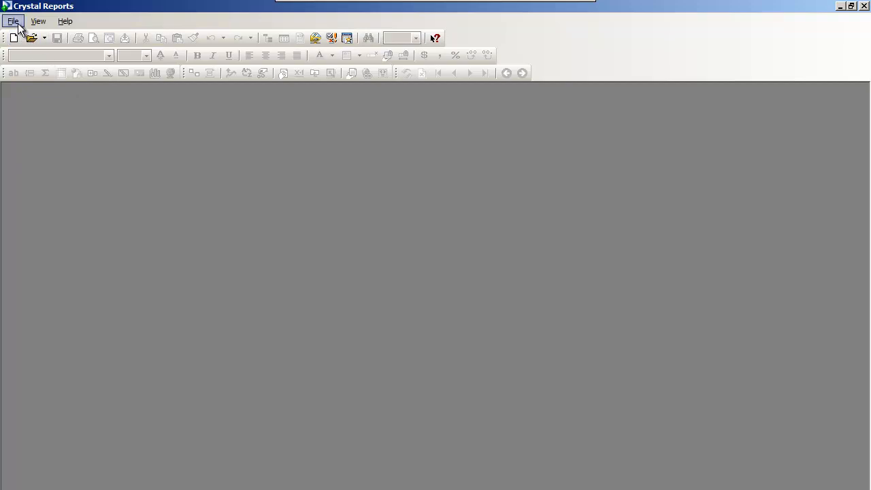
Step: Create Report1 as a new blank report from the File menu
{"action": "left_click", "coordinate": [12, 21]}
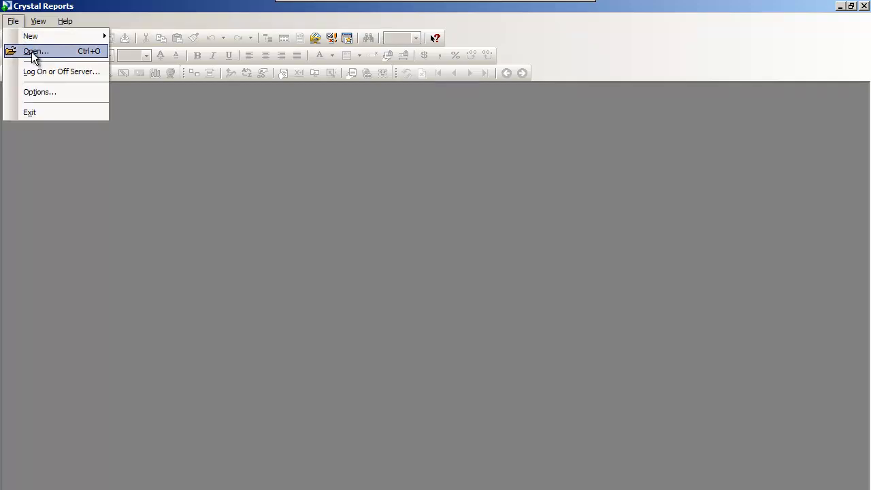
{"action": "mouse_move", "coordinate": [30, 35]}
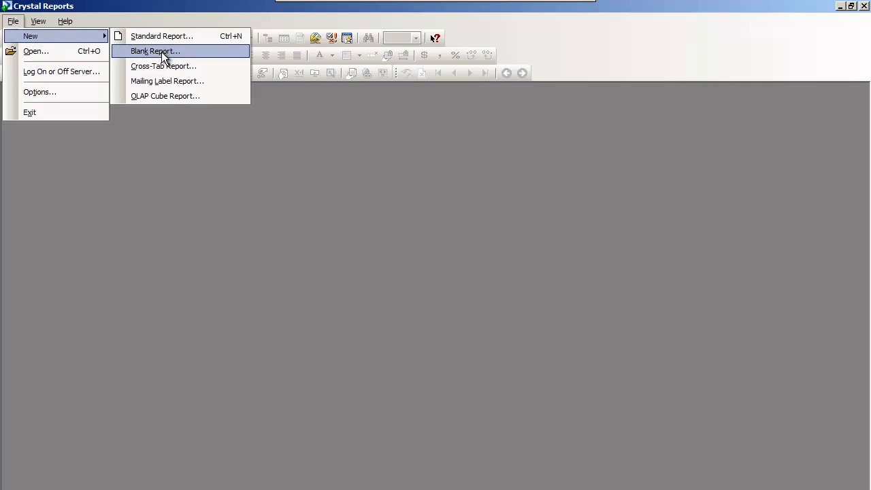
{"action": "left_click", "coordinate": [156, 51]}
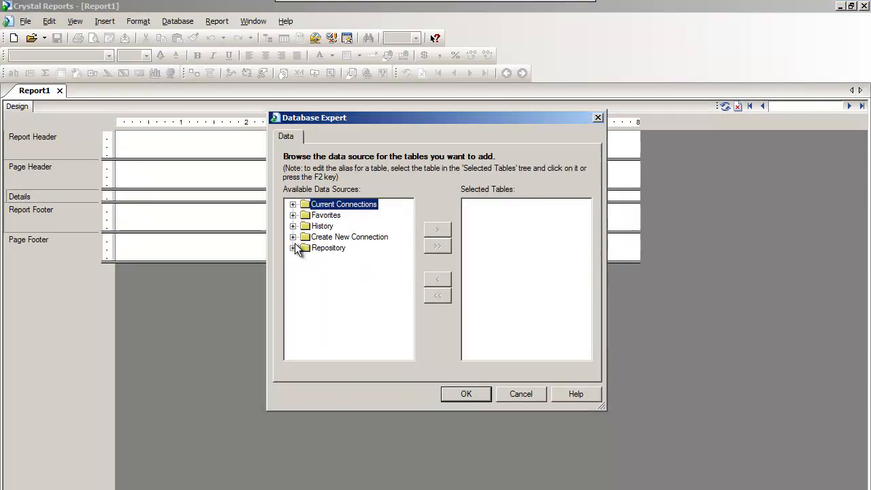
Step: Create an ODBC (RDO) connection to Timberline Data Source in the Database Expert
{"action": "left_click", "coordinate": [293, 236]}
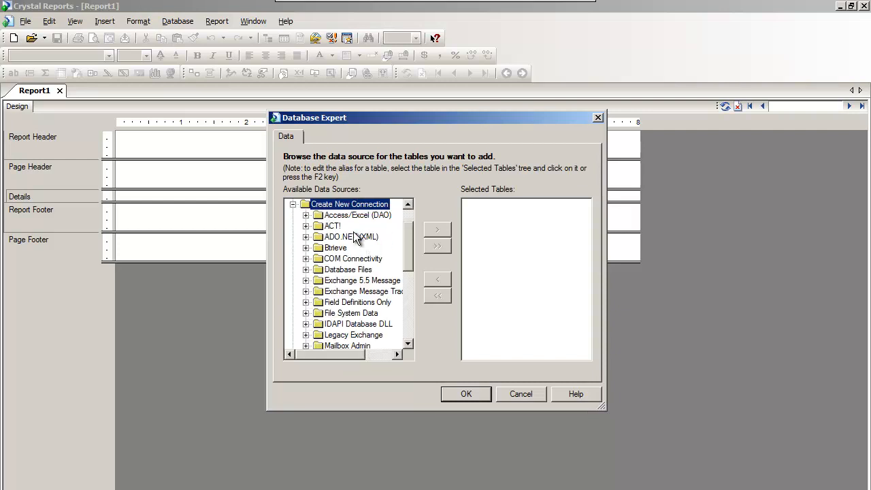
{"action": "mouse_move", "coordinate": [407, 332]}
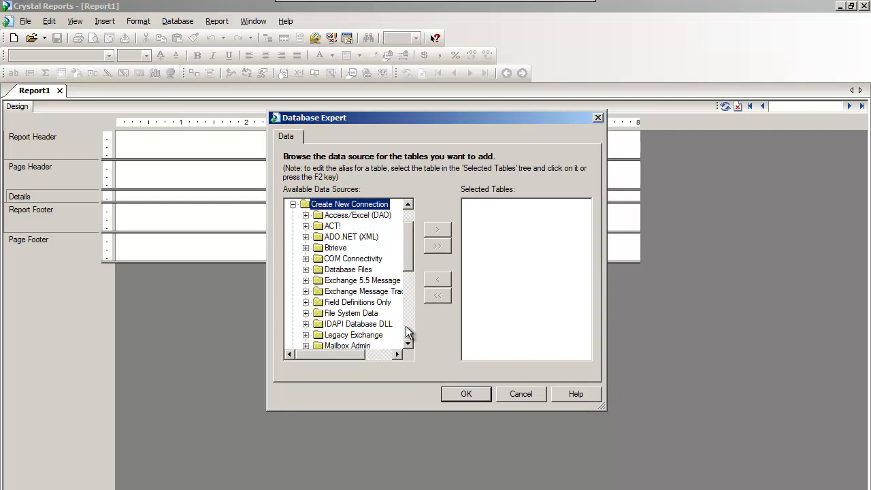
{"action": "scroll", "scroll_direction": "down", "scroll_amount": 3}
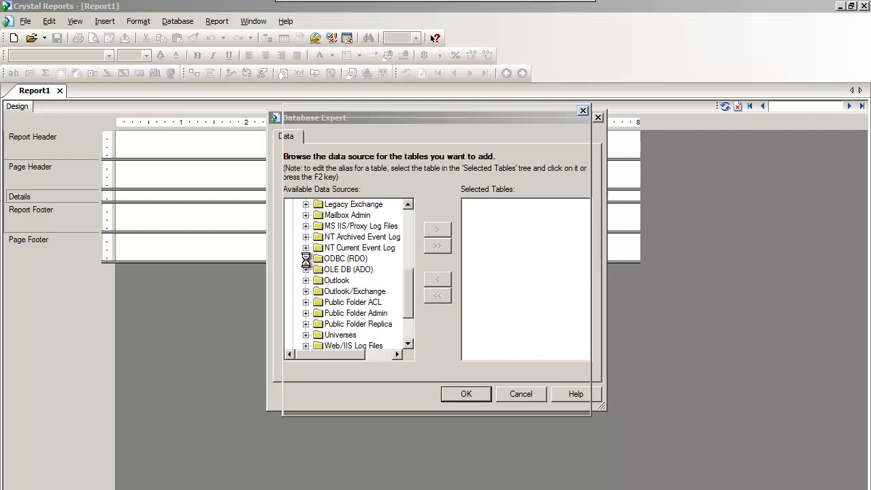
{"action": "double_click", "coordinate": [344, 258]}
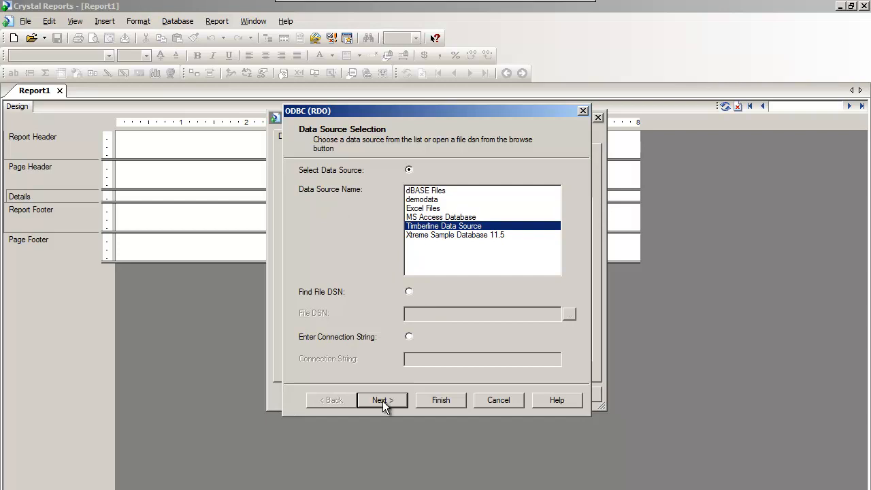
{"action": "mouse_move", "coordinate": [329, 303]}
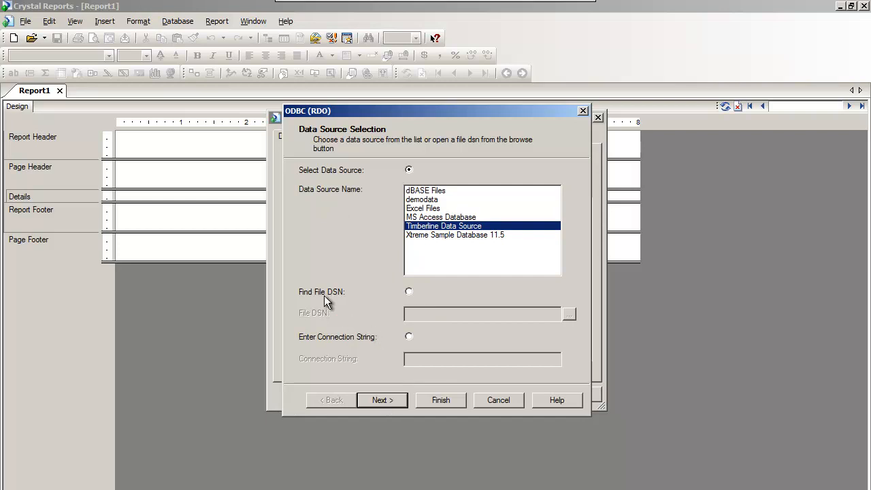
{"action": "mouse_move", "coordinate": [441, 412]}
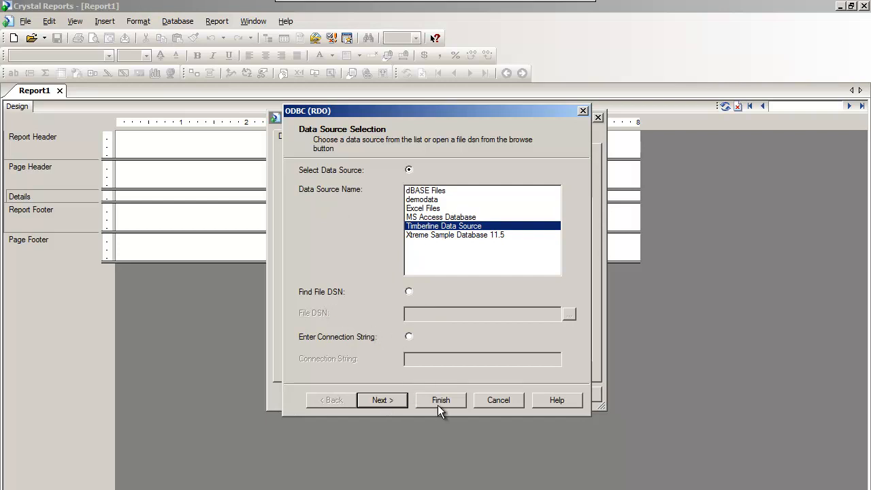
{"action": "left_click", "coordinate": [440, 399]}
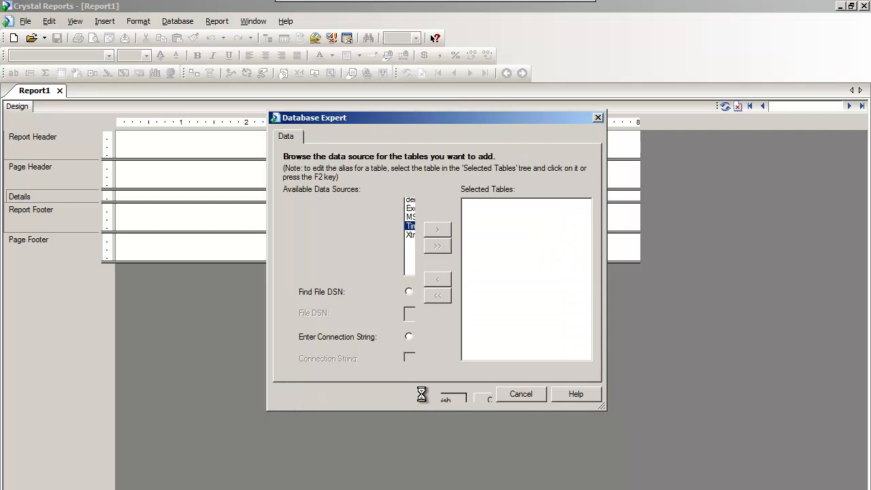
{"action": "mouse_move", "coordinate": [429, 385]}
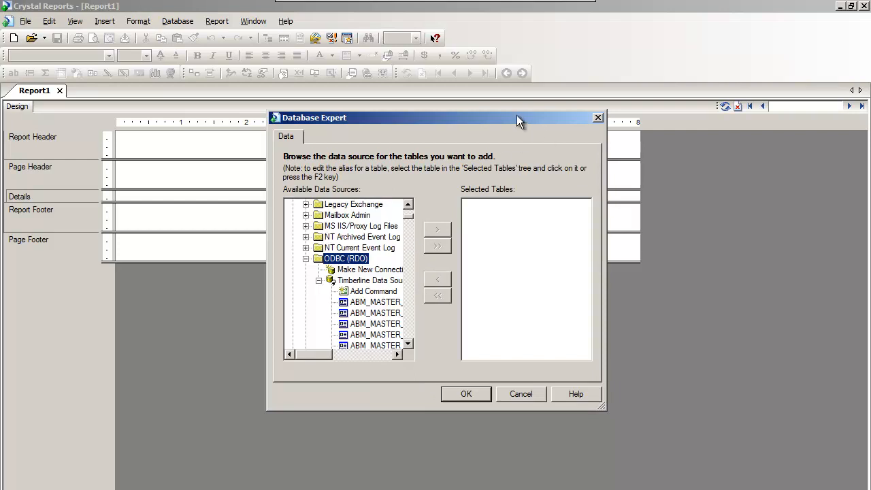
{"action": "left_click_drag", "start_coordinate": [517, 117], "coordinate": [449, 25]}
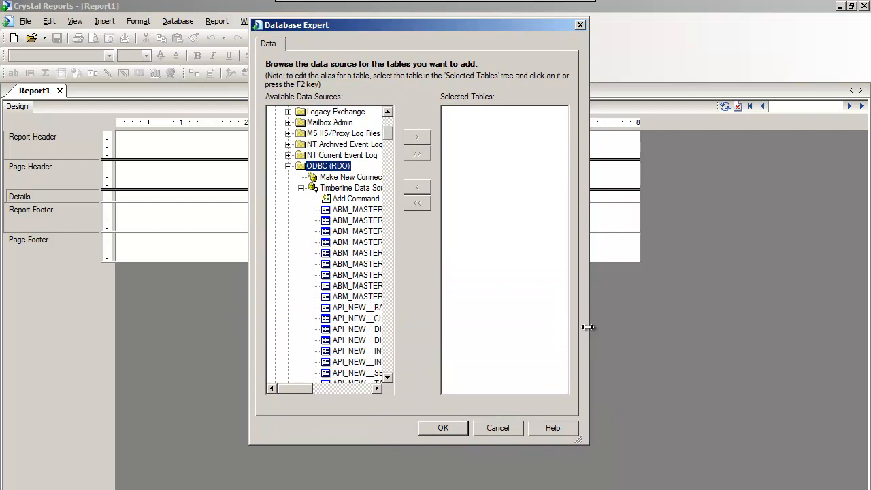
Step: Widen the Database Expert and re-expand Timberline Data Source to show the APM, ARA and ARM tables
{"action": "left_click_drag", "start_coordinate": [587, 327], "coordinate": [830, 326]}
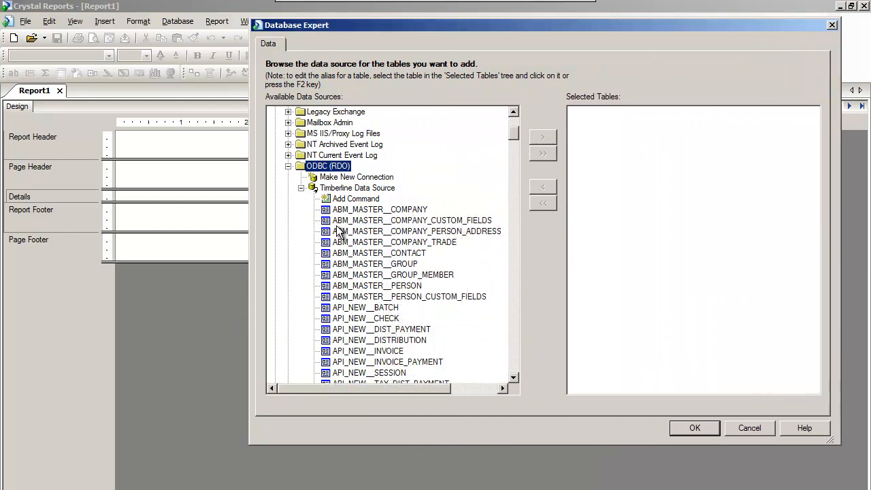
{"action": "left_click", "coordinate": [301, 188]}
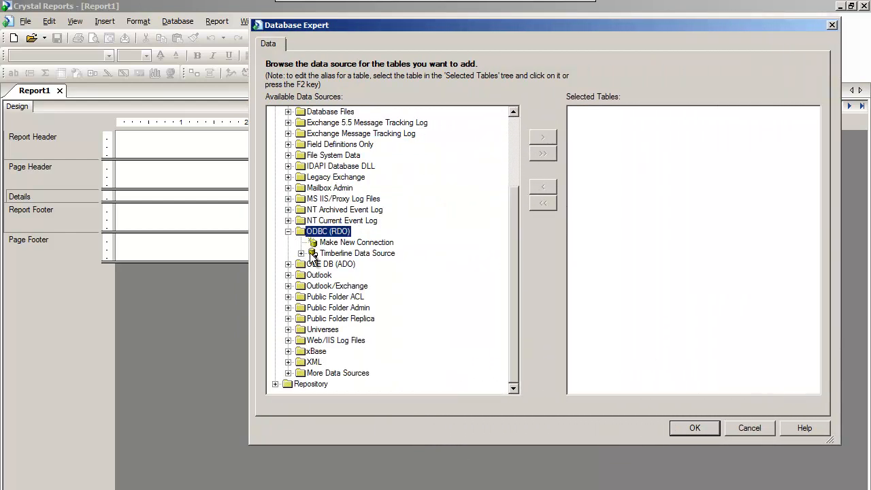
{"action": "left_click", "coordinate": [300, 253]}
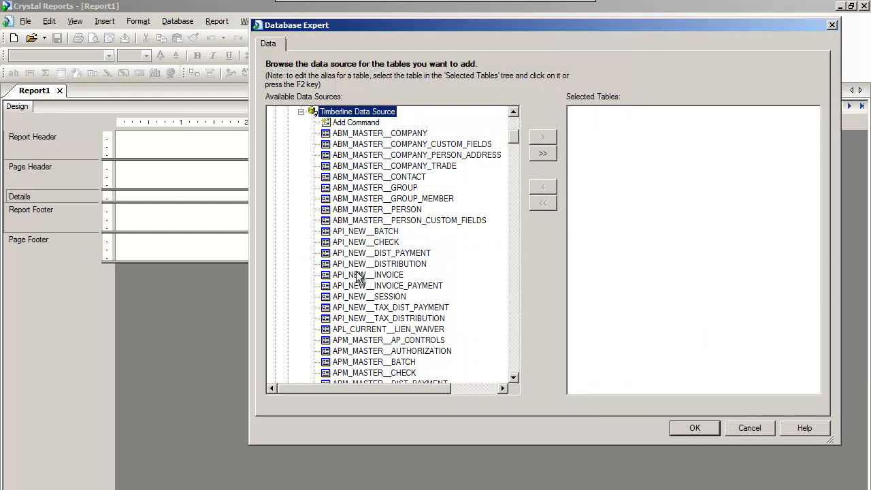
{"action": "mouse_move", "coordinate": [518, 368]}
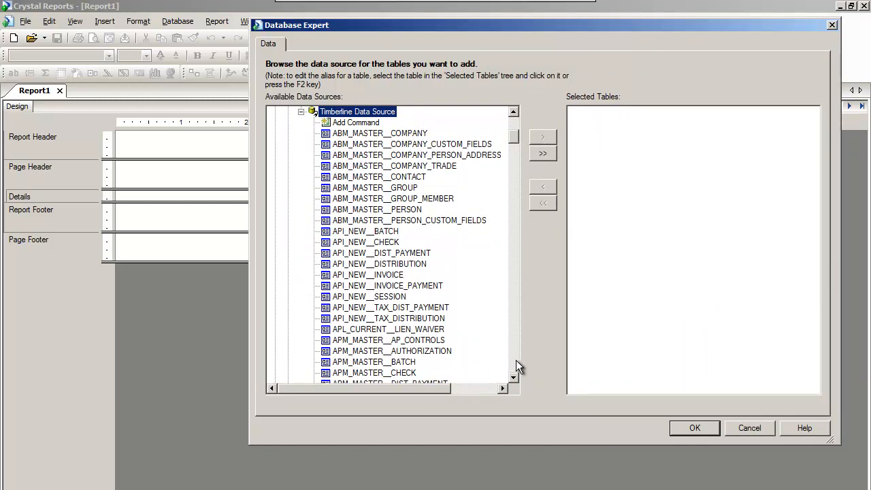
{"action": "scroll", "scroll_direction": "down", "scroll_amount": 3}
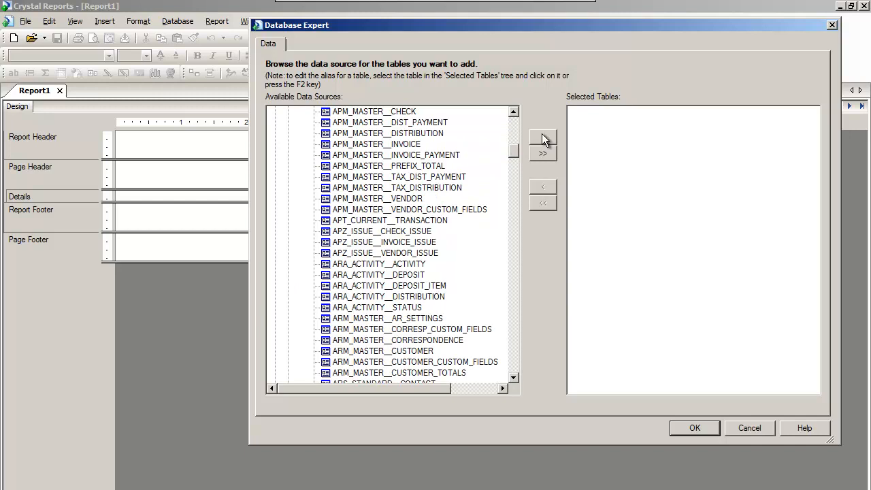
{"action": "mouse_move", "coordinate": [533, 131]}
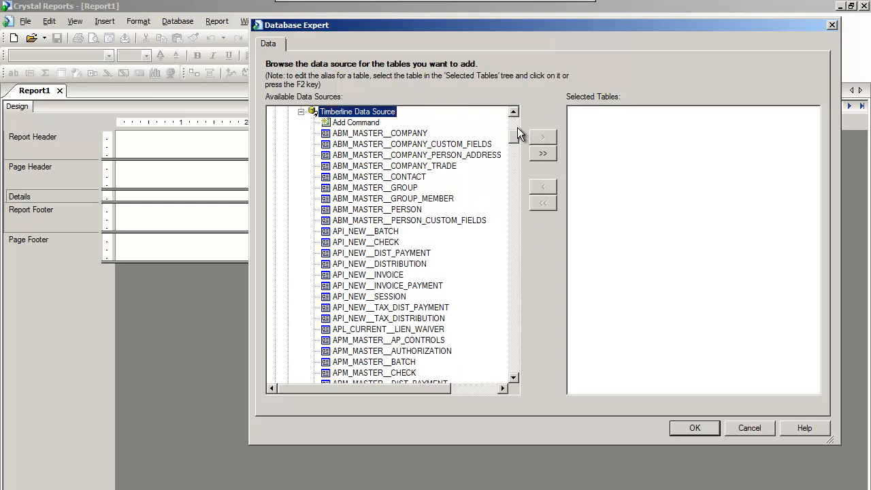
{"action": "mouse_move", "coordinate": [512, 355]}
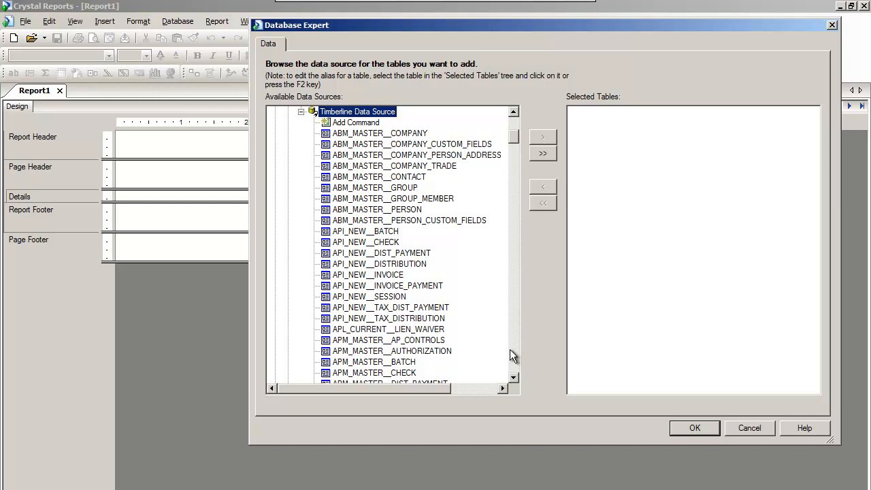
{"action": "mouse_move", "coordinate": [513, 334]}
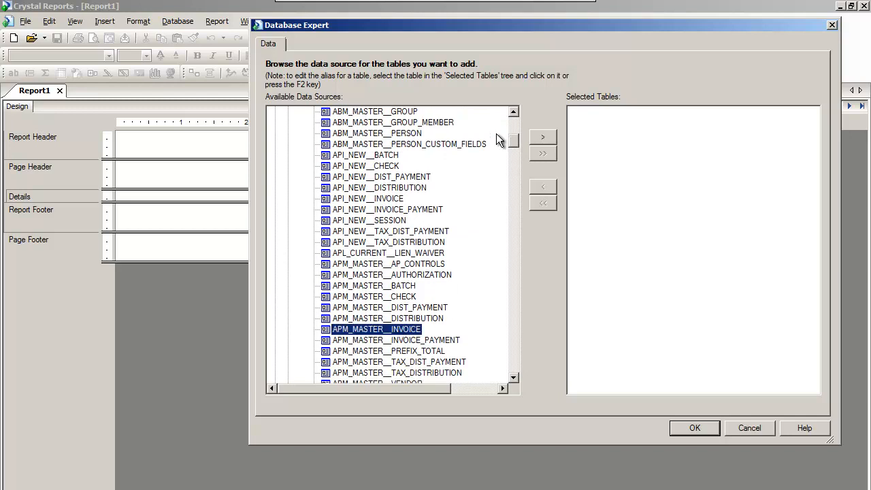
Step: Move APM_MASTER__INVOICE and APM_MASTER__VENDOR into the selected tables list
{"action": "left_click", "coordinate": [542, 137]}
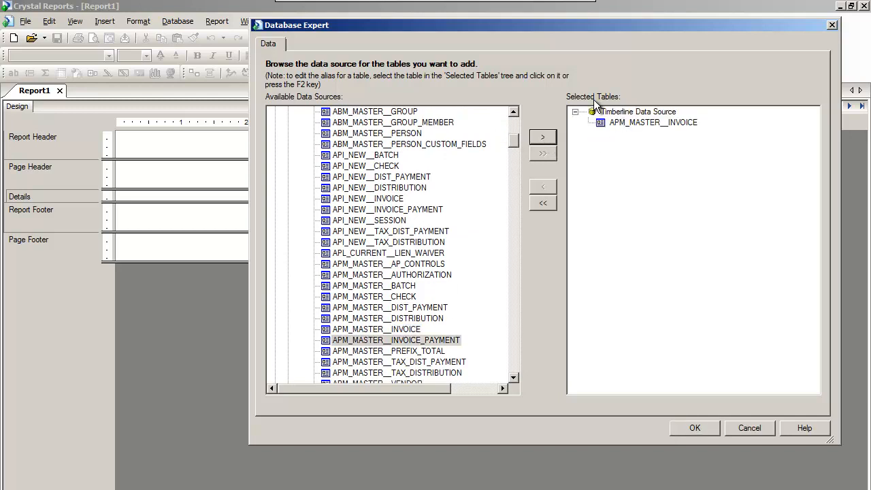
{"action": "mouse_move", "coordinate": [467, 379]}
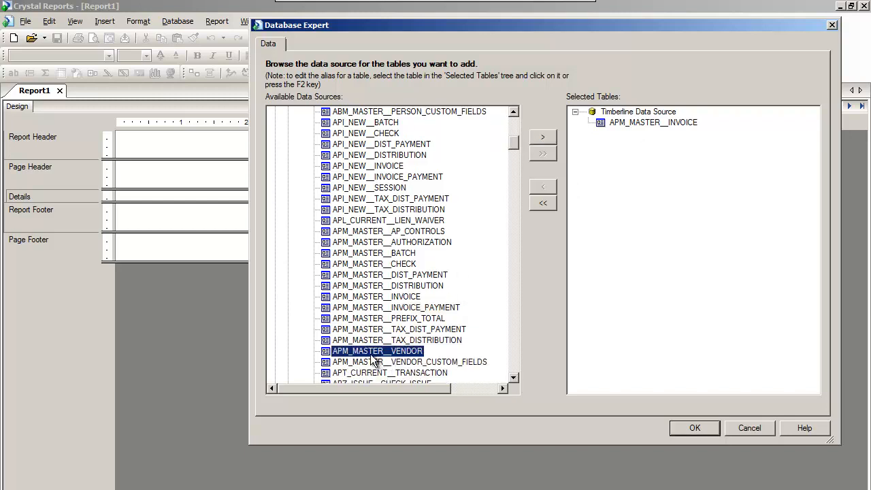
{"action": "left_click", "coordinate": [543, 136]}
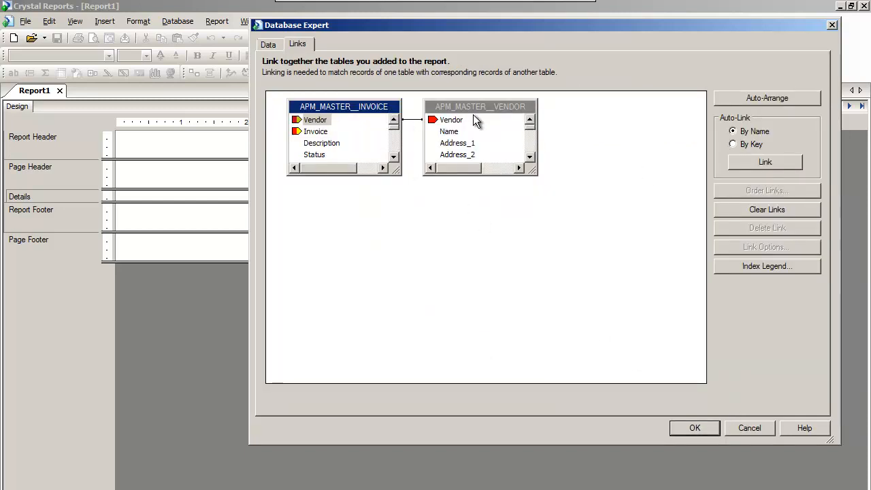
Step: Clear the automatic Vendor link between the invoice and vendor tables on the Links tab
{"action": "left_click_drag", "start_coordinate": [480, 106], "coordinate": [502, 147]}
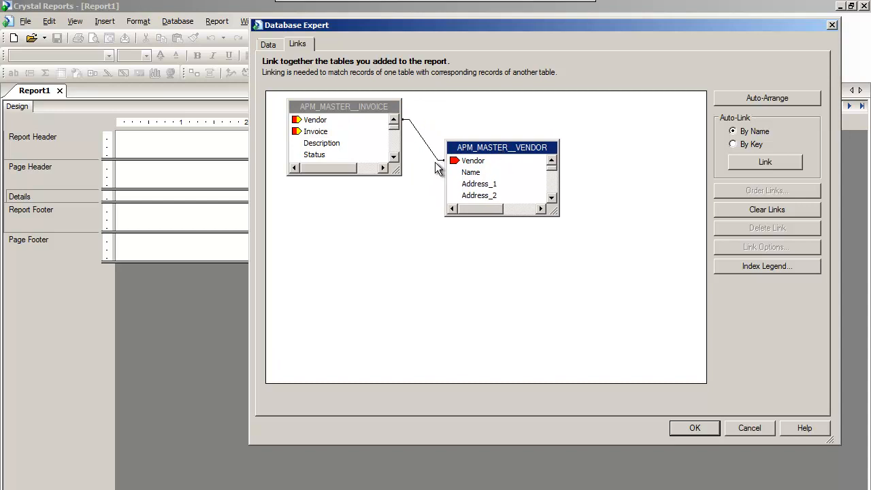
{"action": "mouse_move", "coordinate": [305, 48]}
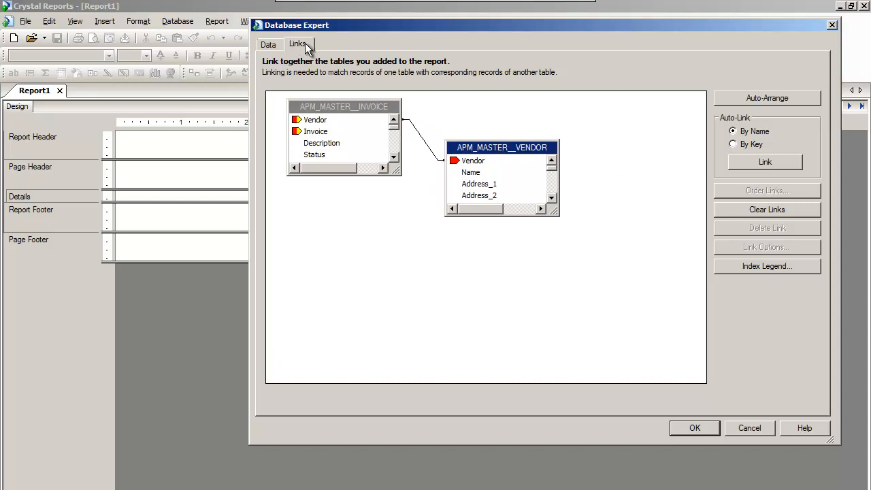
{"action": "mouse_move", "coordinate": [761, 206]}
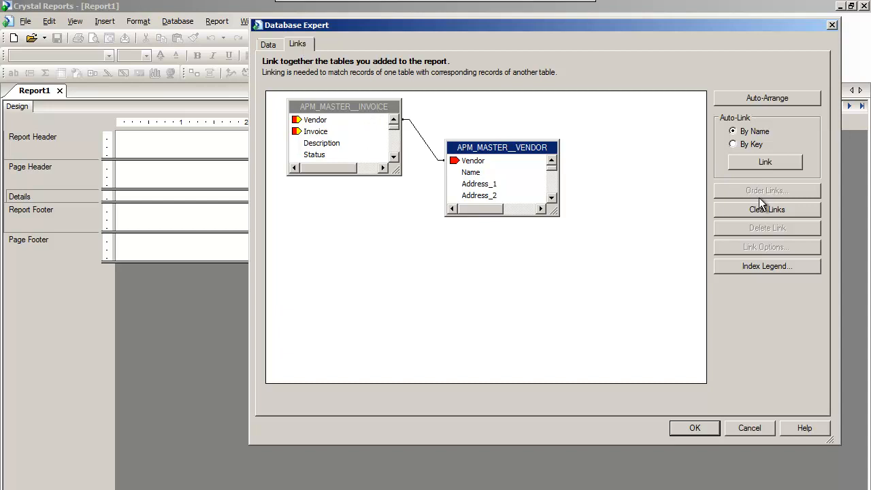
{"action": "left_click", "coordinate": [767, 209]}
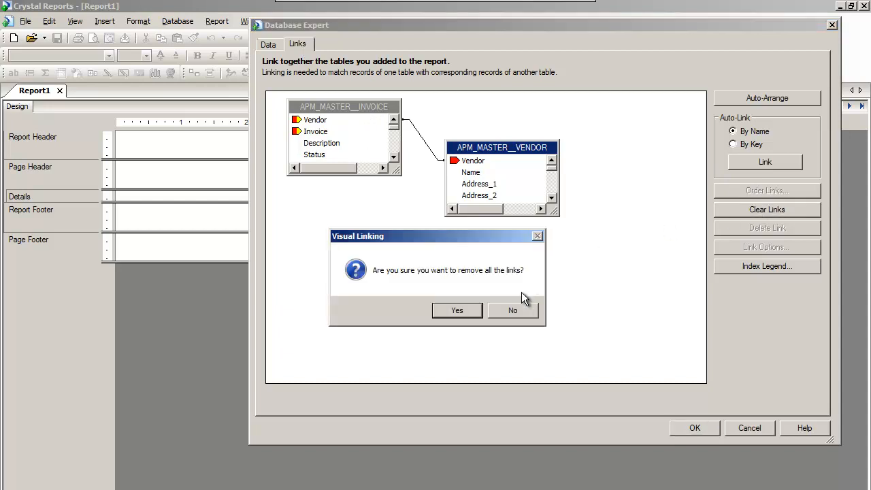
{"action": "left_click", "coordinate": [457, 311]}
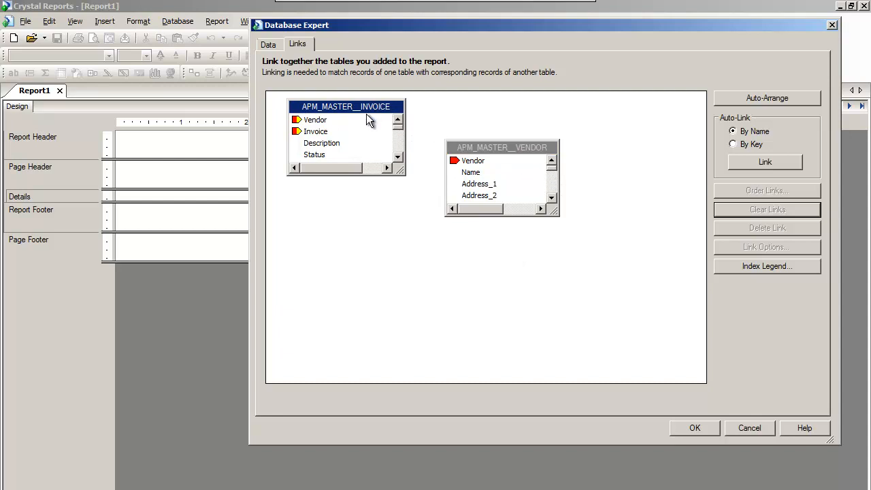
{"action": "mouse_move", "coordinate": [333, 122]}
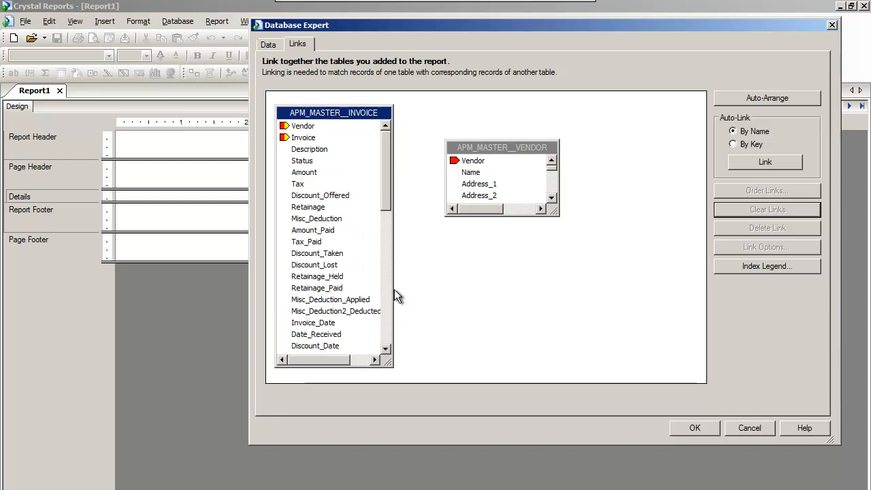
Step: Browse the stored values of the Invoice field in APM_MASTER__INVOICE
{"action": "right_click", "coordinate": [303, 137]}
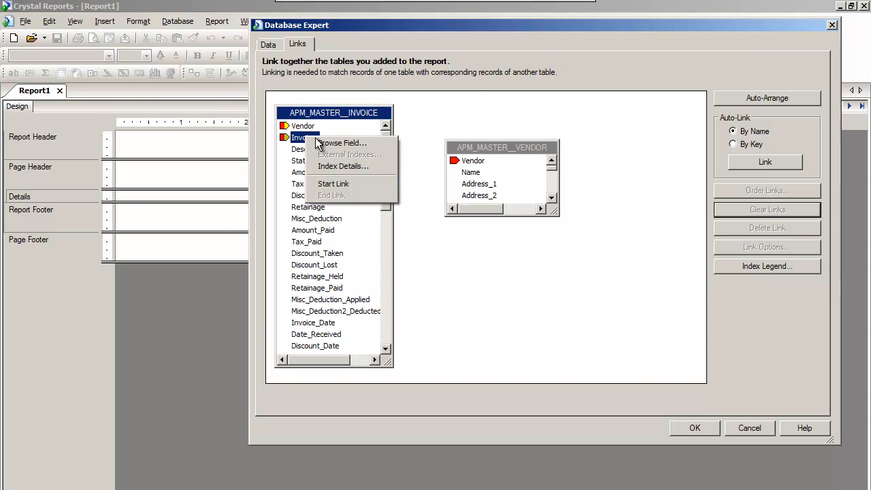
{"action": "left_click", "coordinate": [341, 143]}
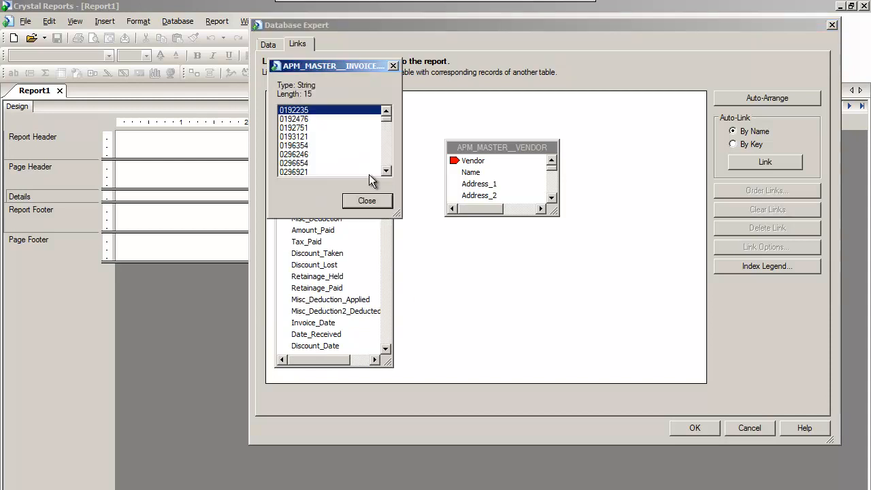
{"action": "left_click", "coordinate": [367, 200]}
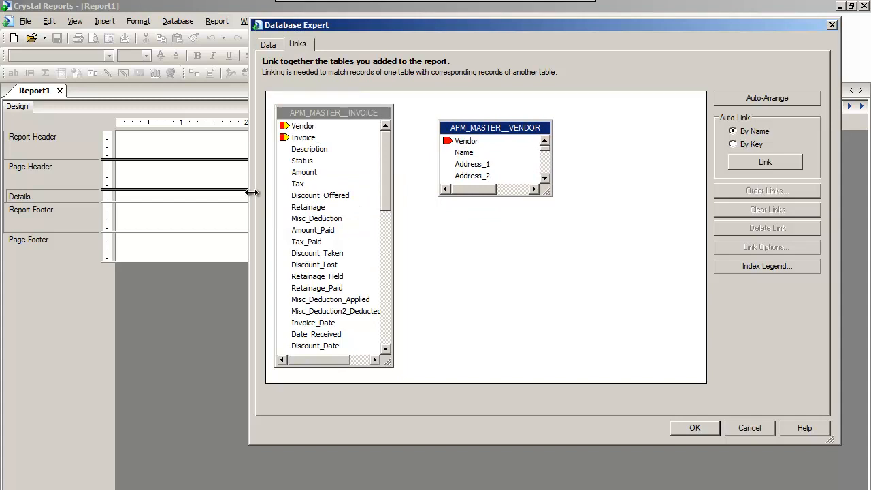
{"action": "mouse_move", "coordinate": [350, 135]}
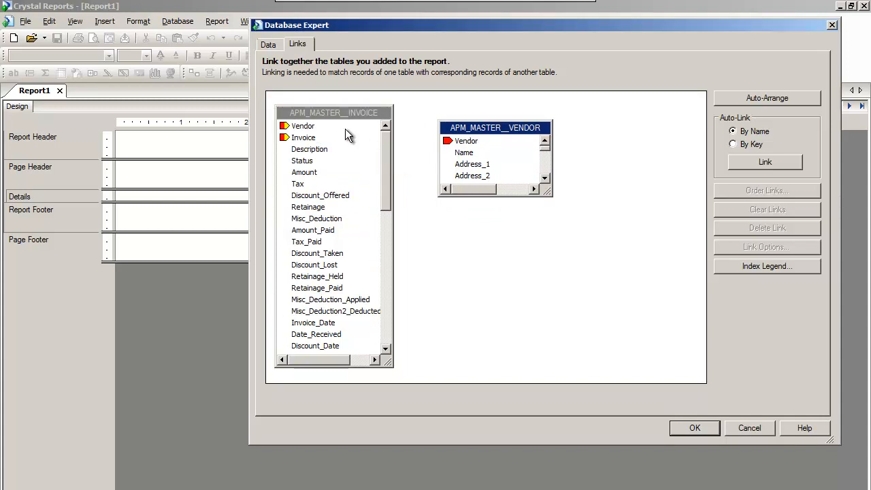
{"action": "mouse_move", "coordinate": [489, 203]}
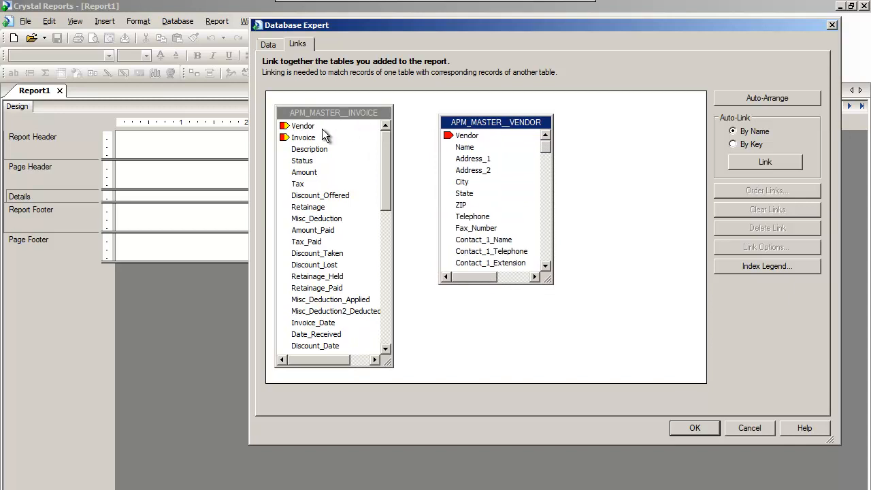
Step: Link invoice table Vendor to vendor table Vendor and reposition the vendor table
{"action": "left_click", "coordinate": [303, 125]}
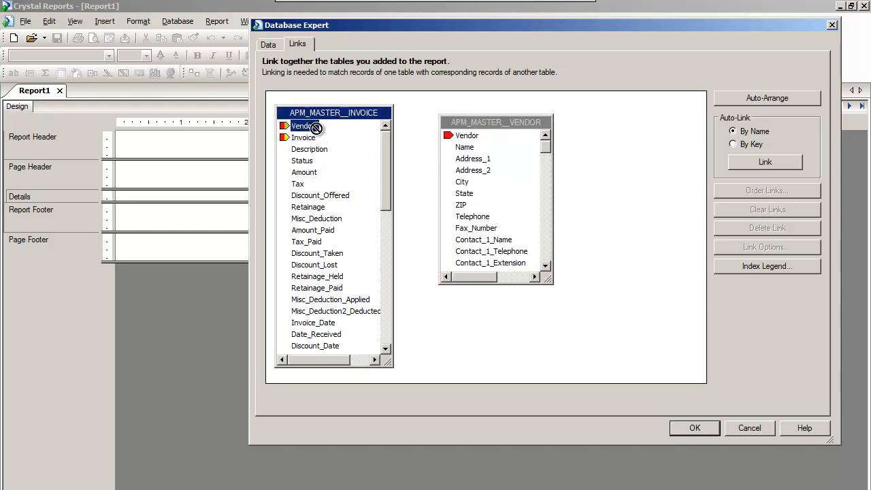
{"action": "left_click_drag", "start_coordinate": [313, 126], "coordinate": [467, 135]}
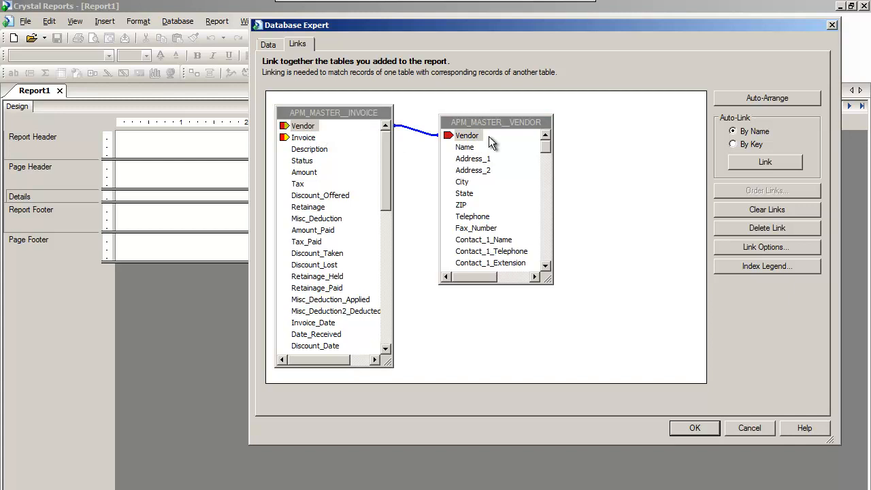
{"action": "left_click_drag", "start_coordinate": [497, 122], "coordinate": [536, 165]}
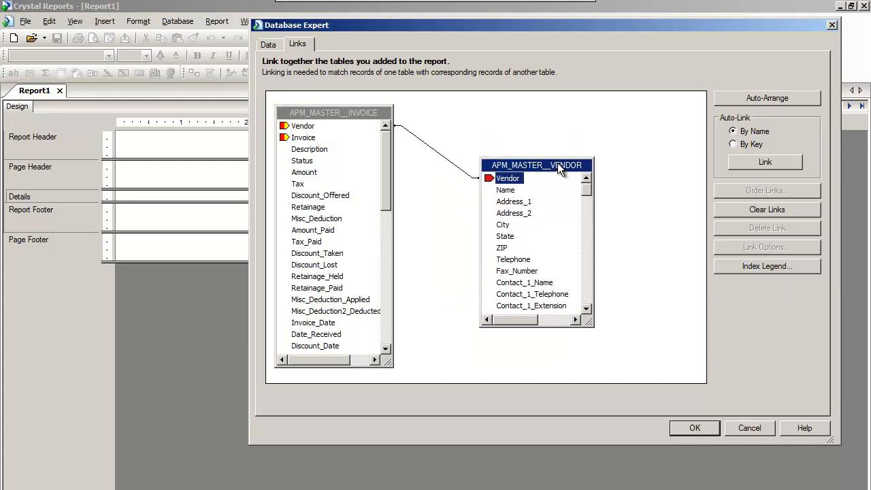
Step: Set the invoice–vendor Vendor link to Inner Join after trying Left Outer Join, then close Database Expert
{"action": "left_click", "coordinate": [767, 247]}
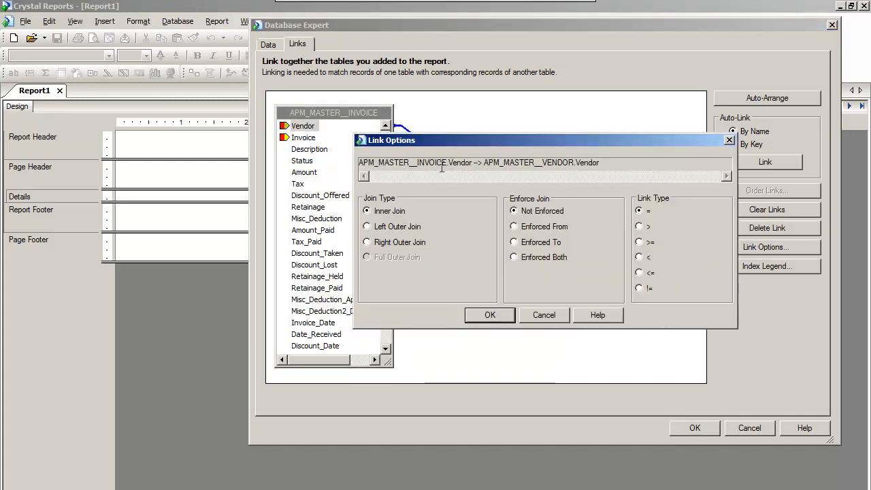
{"action": "left_click", "coordinate": [490, 314]}
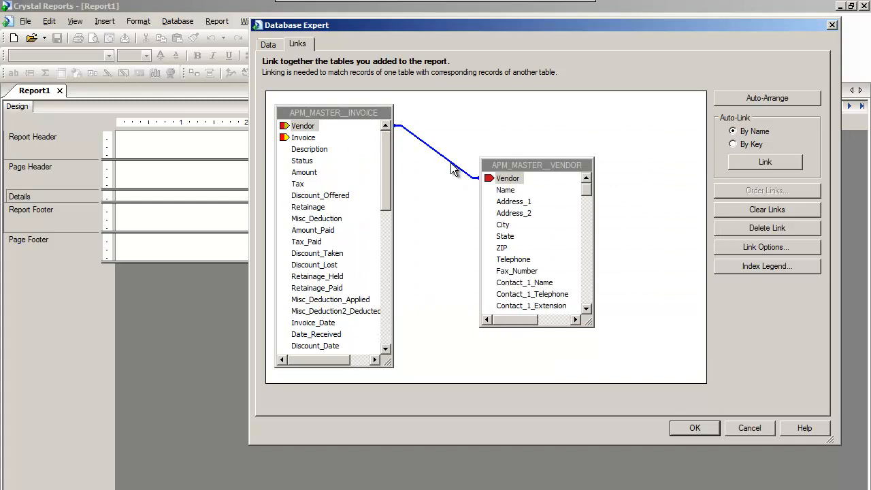
{"action": "left_click", "coordinate": [766, 246]}
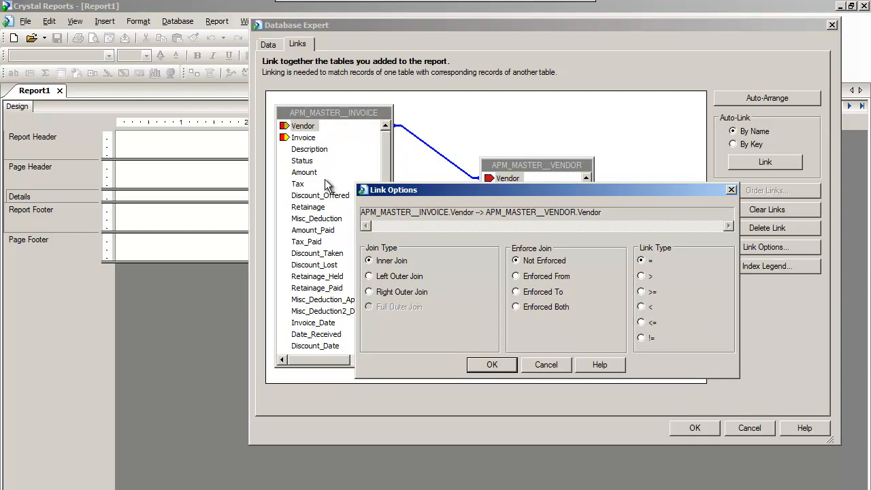
{"action": "mouse_move", "coordinate": [521, 175]}
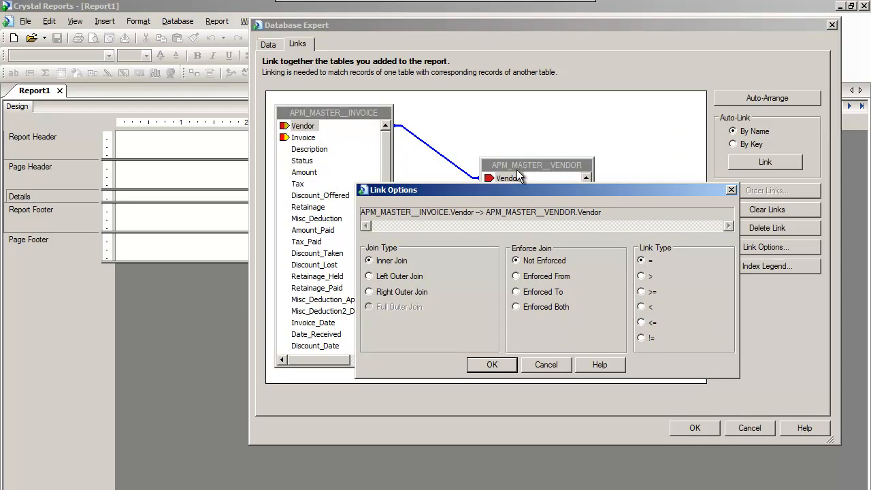
{"action": "left_click", "coordinate": [369, 275]}
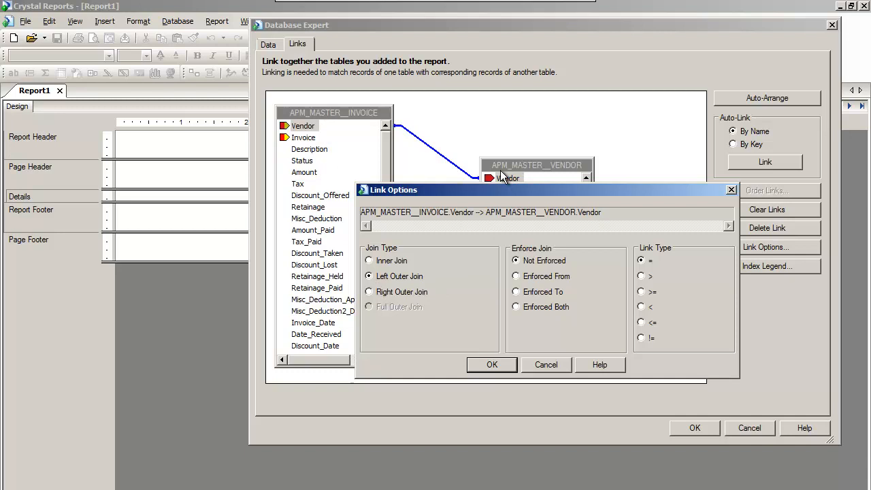
{"action": "mouse_move", "coordinate": [315, 141]}
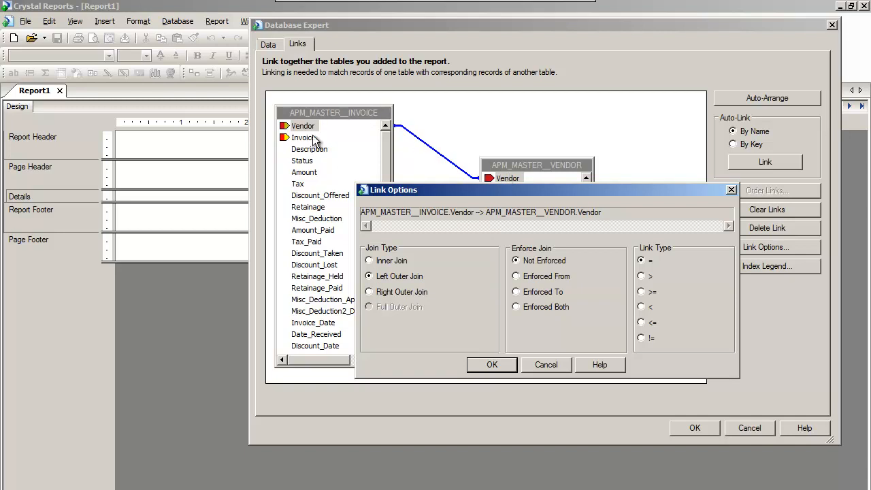
{"action": "mouse_move", "coordinate": [465, 163]}
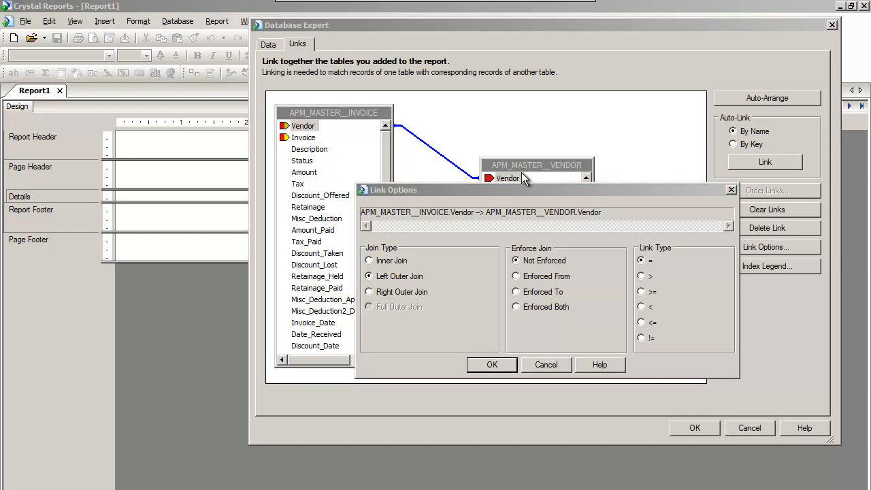
{"action": "mouse_move", "coordinate": [427, 239]}
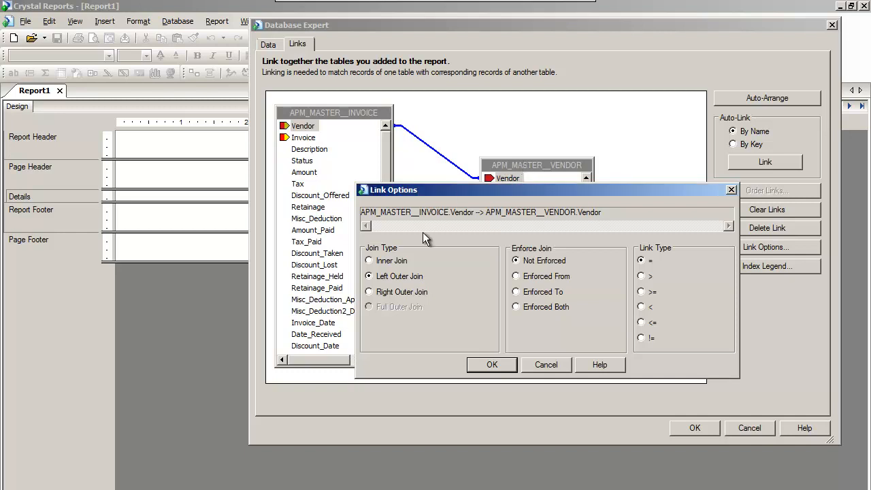
{"action": "left_click", "coordinate": [369, 261]}
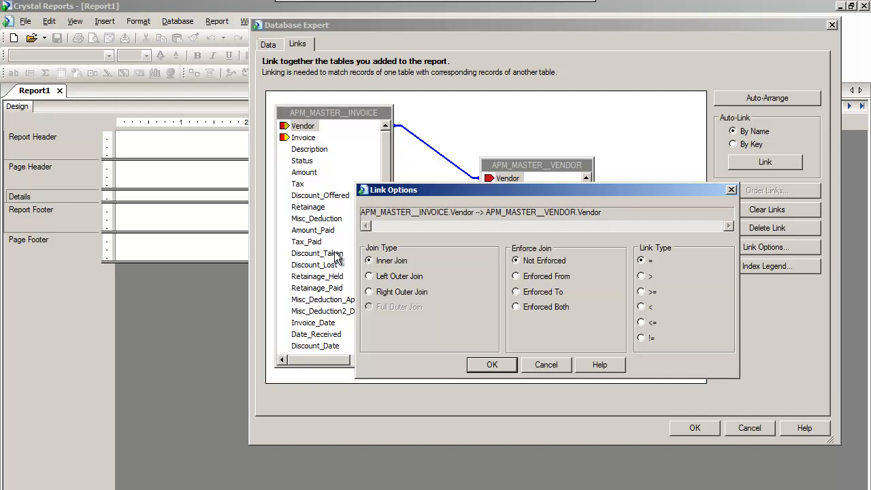
{"action": "mouse_move", "coordinate": [359, 233]}
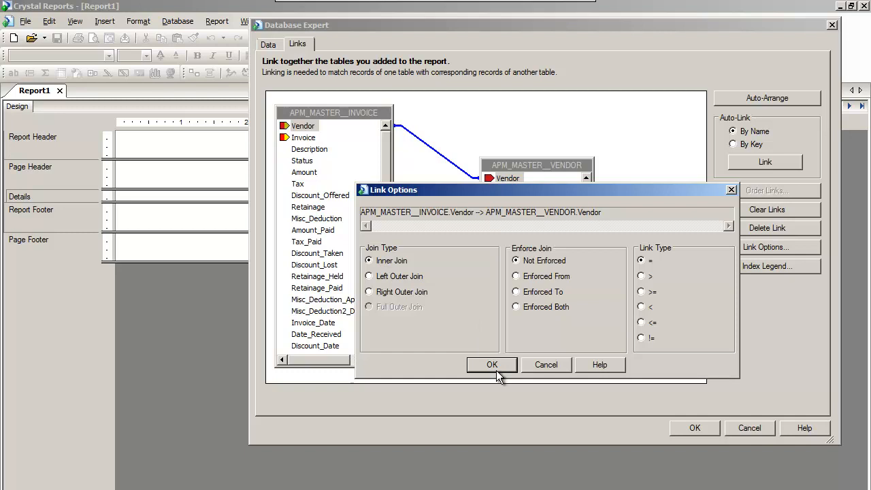
{"action": "left_click", "coordinate": [492, 364]}
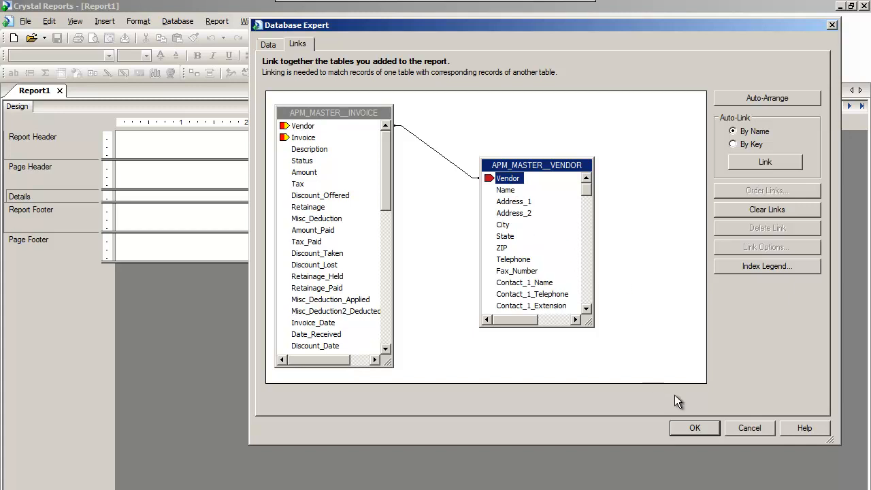
{"action": "left_click", "coordinate": [694, 428]}
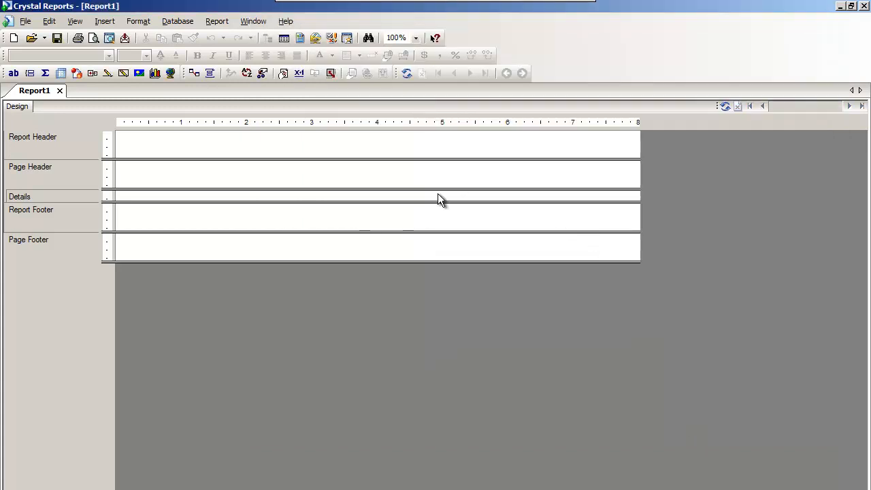
{"action": "mouse_move", "coordinate": [292, 124]}
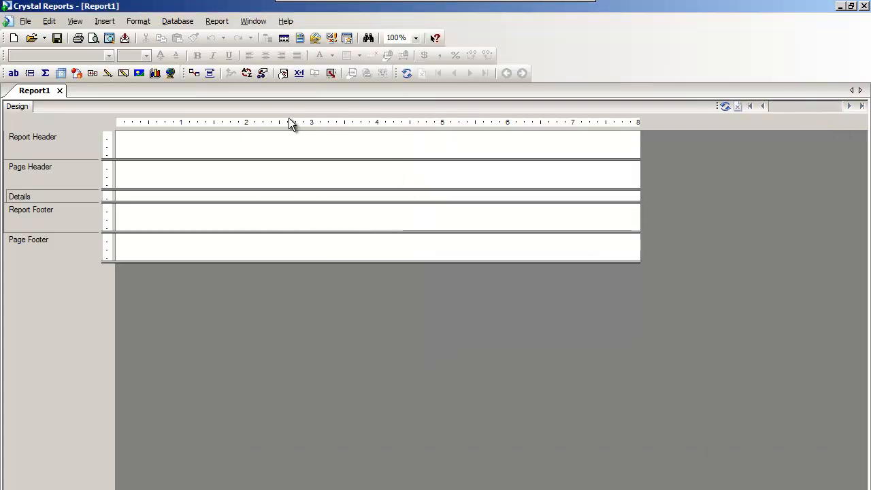
{"action": "mouse_move", "coordinate": [198, 131]}
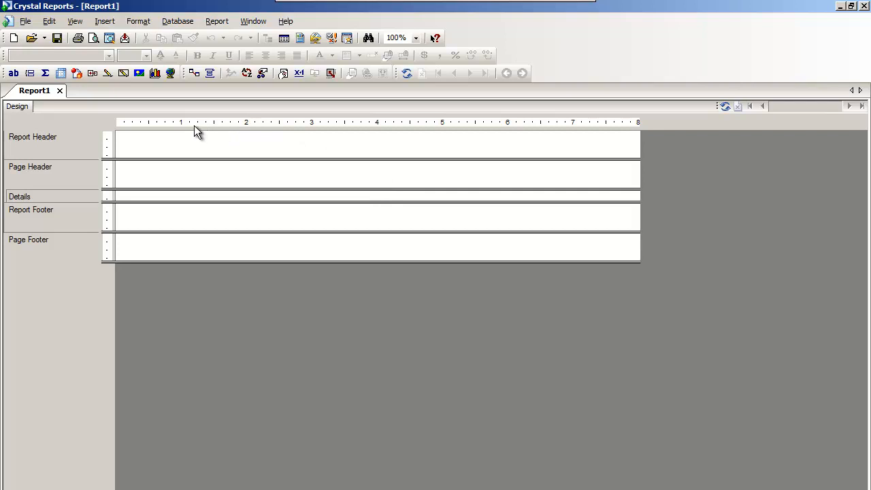
{"action": "mouse_move", "coordinate": [285, 139]}
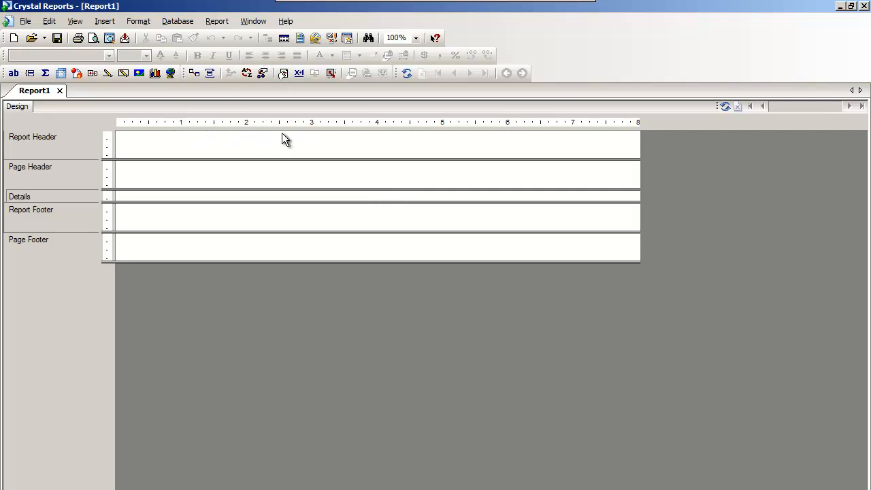
{"action": "mouse_move", "coordinate": [403, 113]}
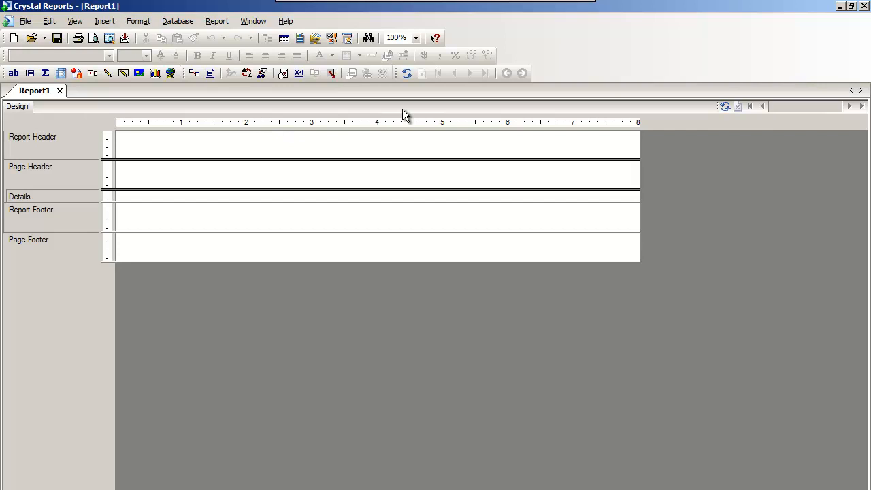
{"action": "mouse_move", "coordinate": [260, 170]}
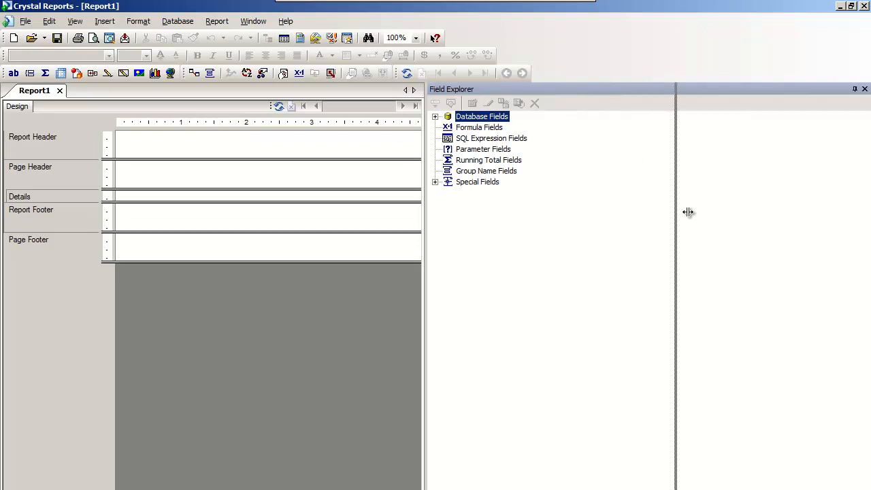
Step: Narrow the Field Explorer and expand Database Fields to list the APM_MASTER__INVOICE fields
{"action": "left_click_drag", "start_coordinate": [688, 212], "coordinate": [725, 212]}
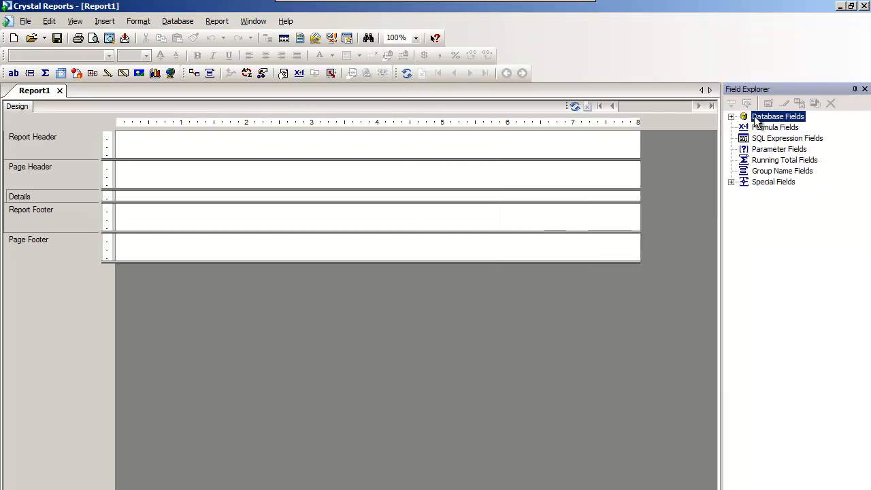
{"action": "left_click", "coordinate": [731, 116]}
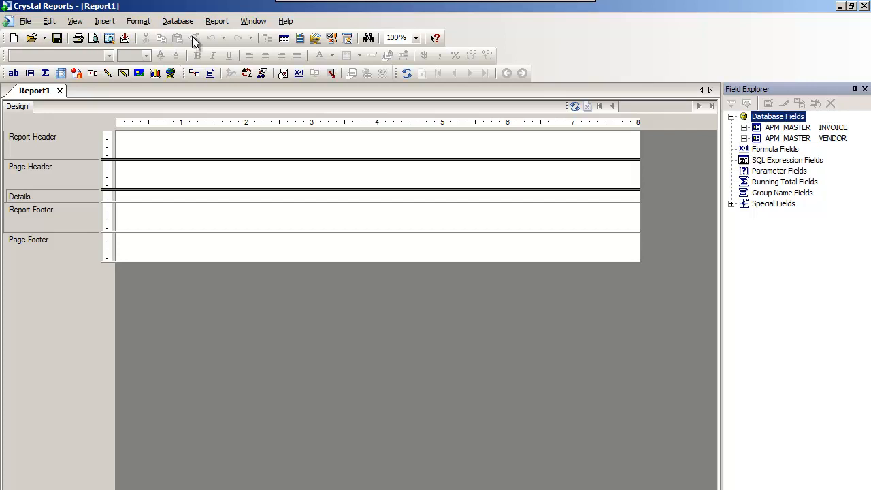
{"action": "mouse_move", "coordinate": [276, 75]}
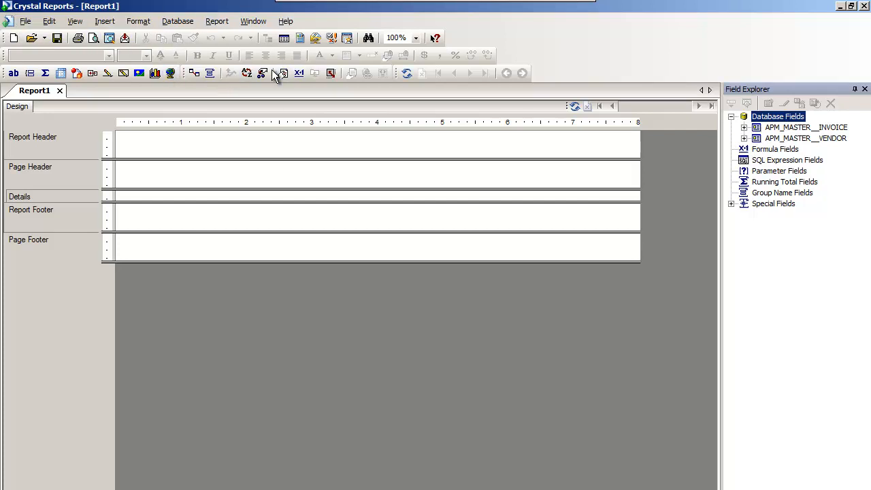
{"action": "mouse_move", "coordinate": [260, 73]}
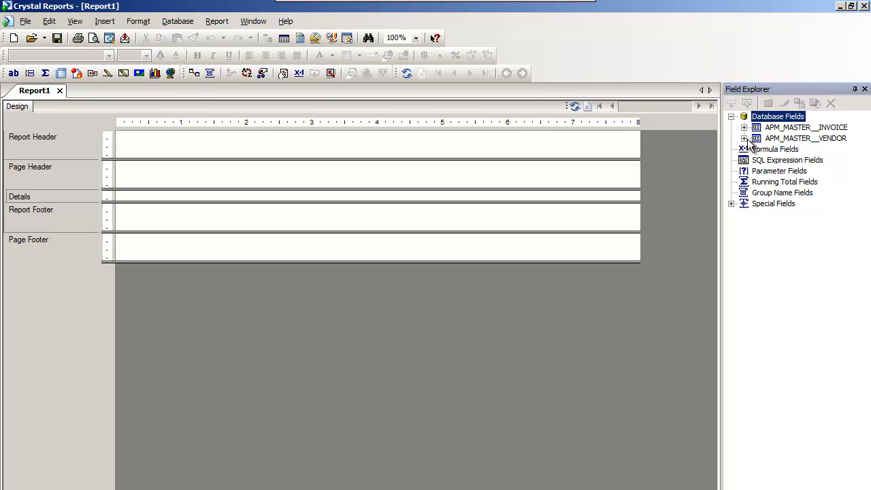
{"action": "left_click", "coordinate": [745, 127]}
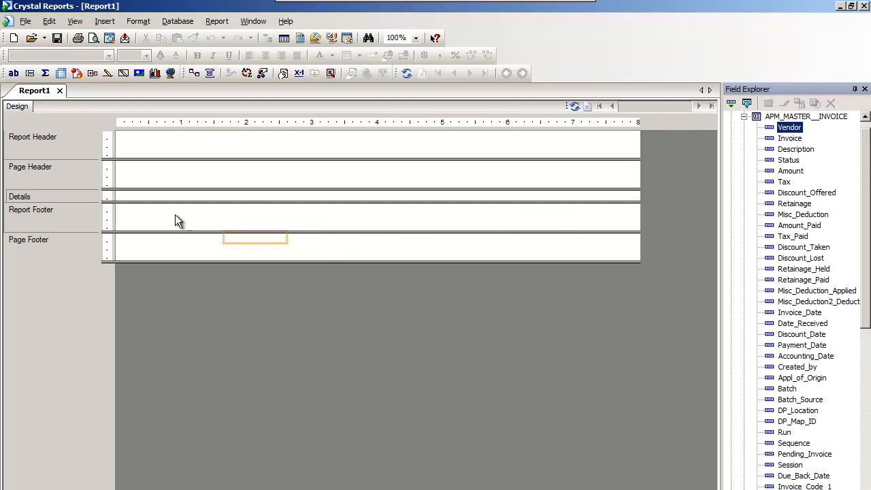
Step: Drag Vendor, Name, Invoice, Status and Amount fields into the Details section
{"action": "left_click_drag", "start_coordinate": [789, 127], "coordinate": [151, 196]}
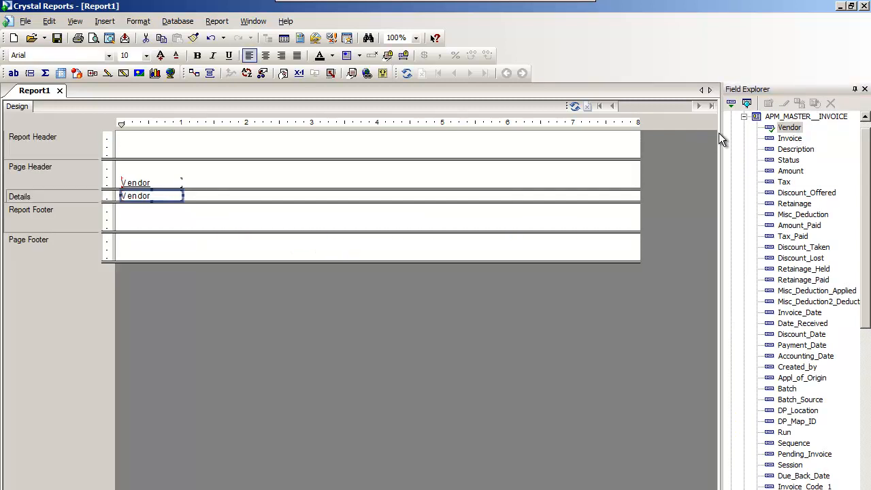
{"action": "left_click", "coordinate": [745, 127]}
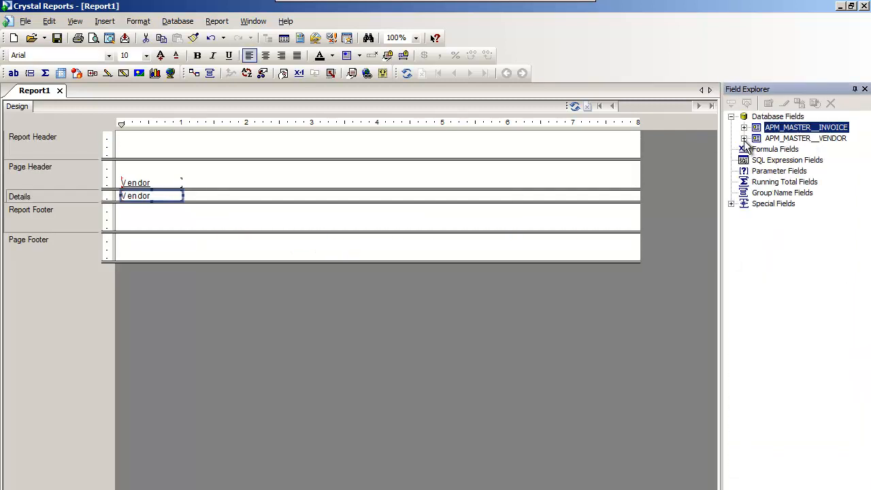
{"action": "left_click", "coordinate": [744, 138]}
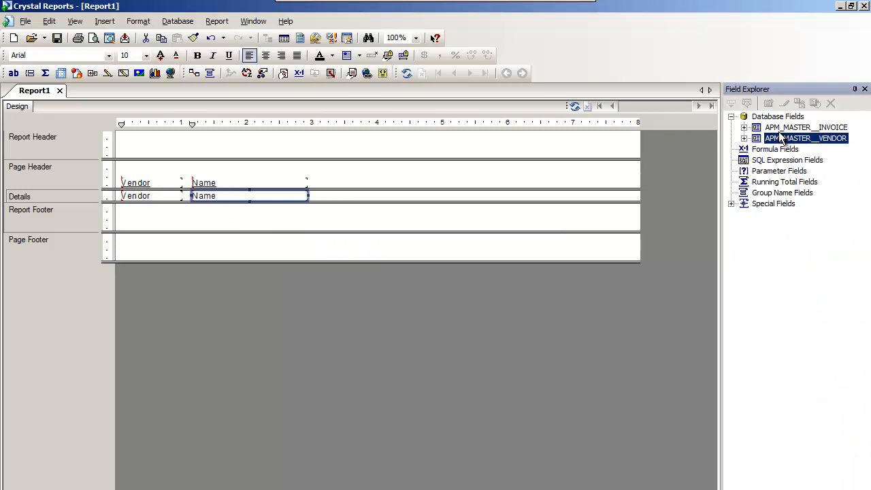
{"action": "left_click", "coordinate": [745, 127]}
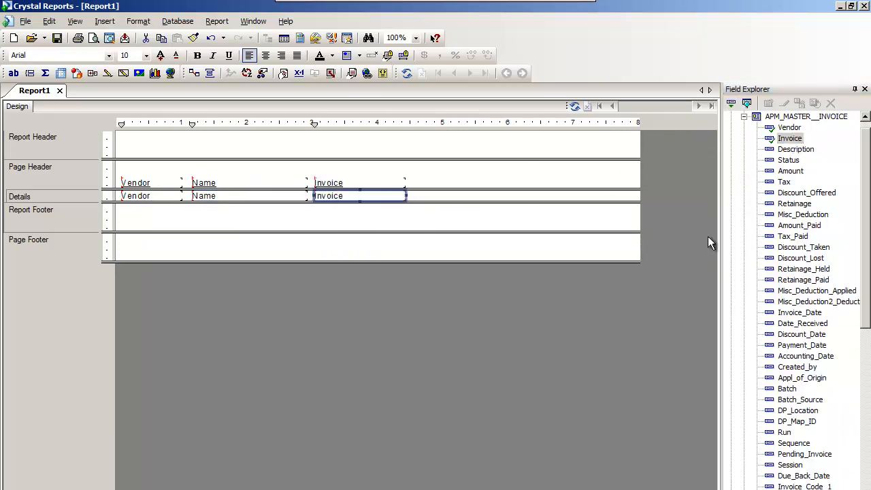
{"action": "mouse_move", "coordinate": [804, 170]}
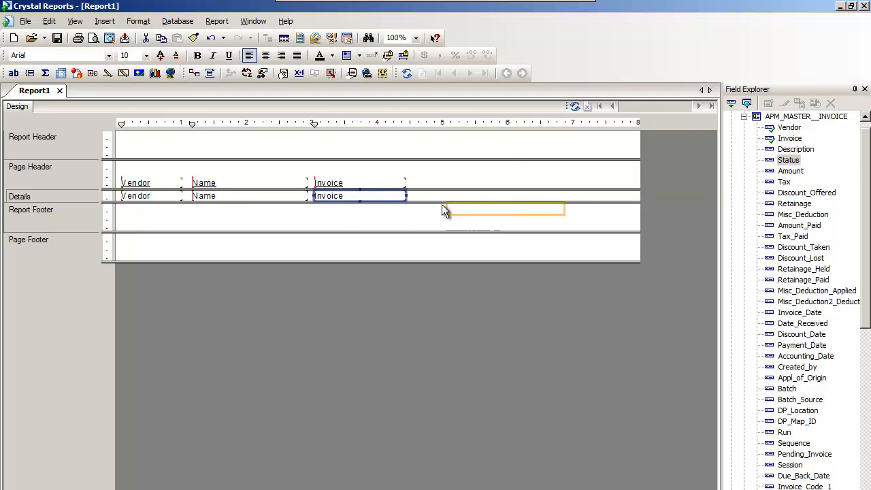
{"action": "left_click_drag", "start_coordinate": [789, 159], "coordinate": [472, 195]}
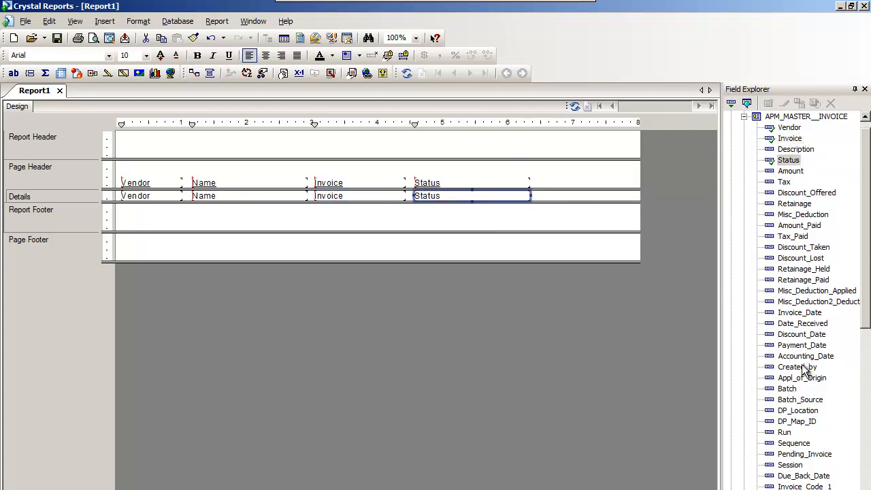
{"action": "mouse_move", "coordinate": [796, 197]}
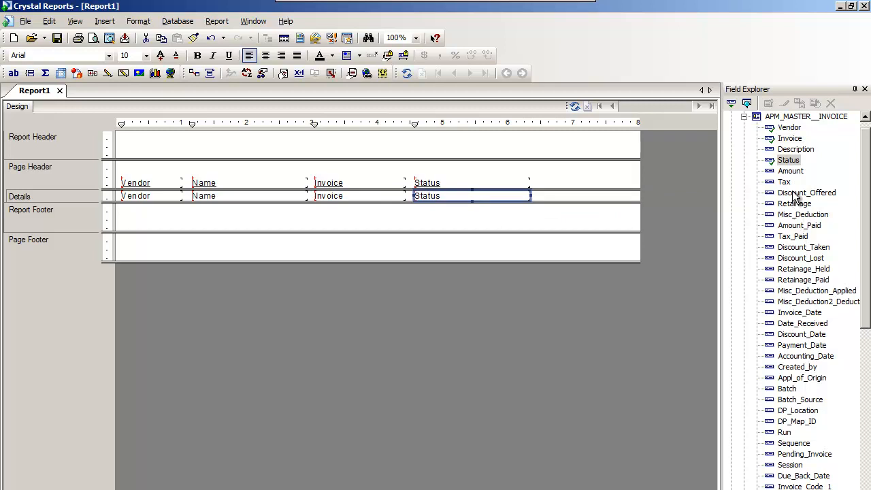
{"action": "left_click", "coordinate": [791, 171]}
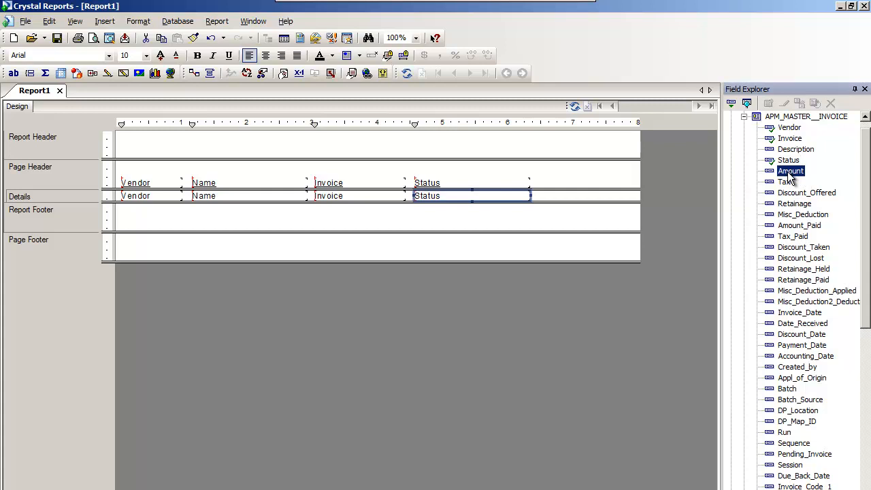
{"action": "left_click_drag", "start_coordinate": [791, 171], "coordinate": [671, 181]}
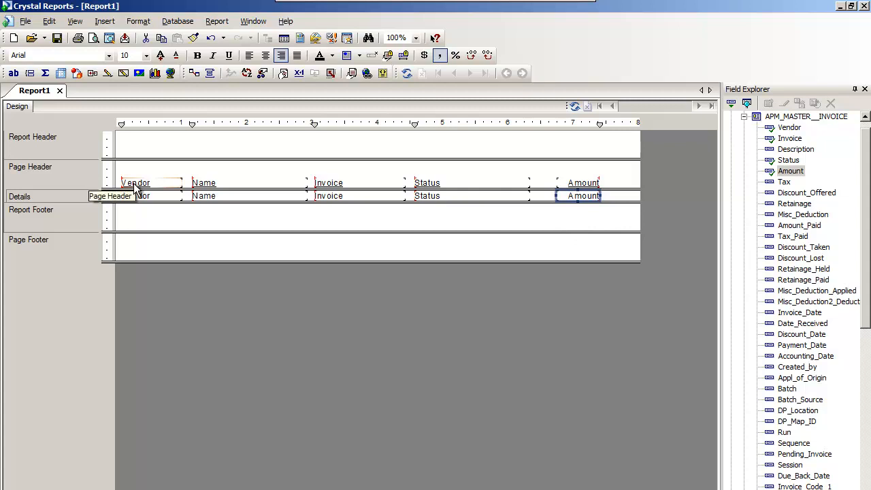
{"action": "mouse_move", "coordinate": [237, 178]}
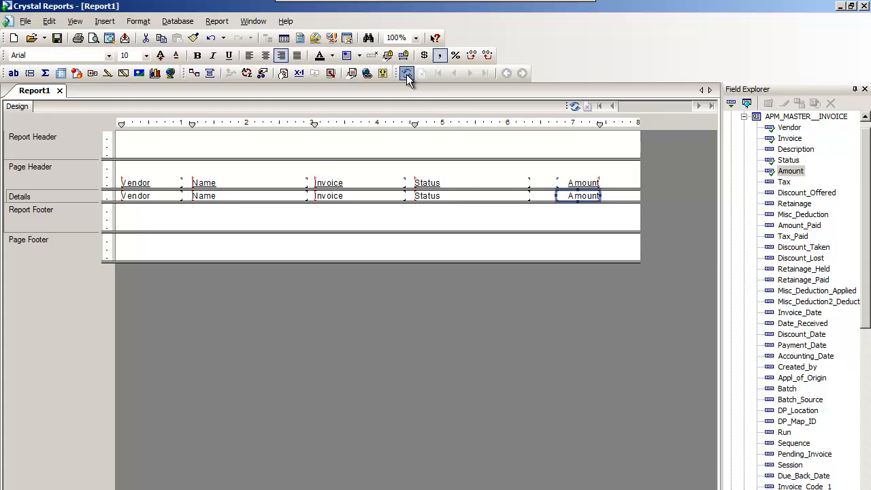
Step: Preview the report with live data and select the Vendor and Invoice columns
{"action": "left_click", "coordinate": [408, 73]}
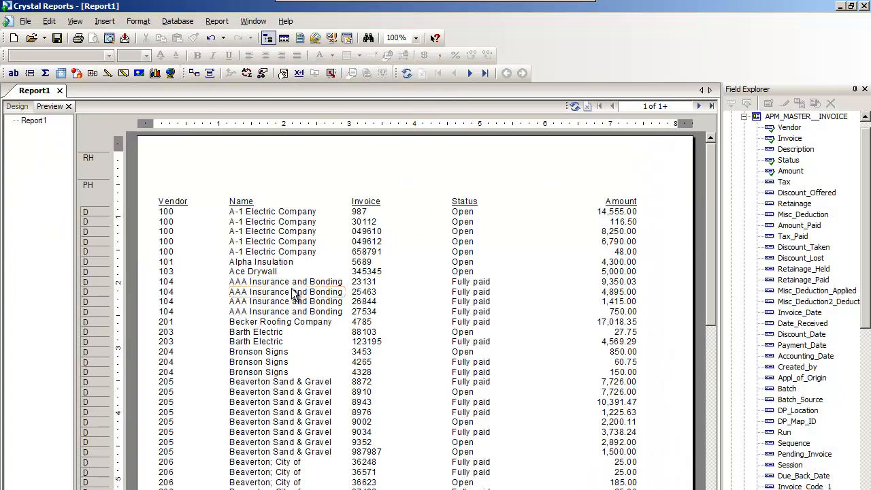
{"action": "left_click", "coordinate": [189, 231]}
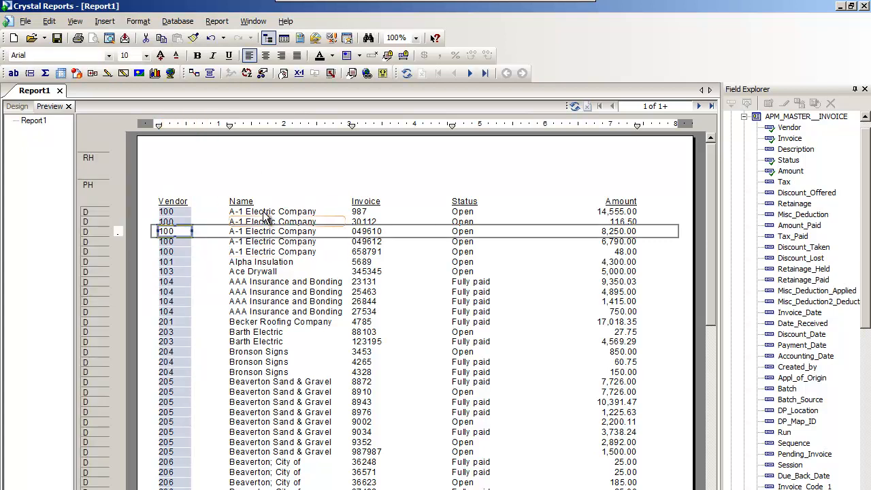
{"action": "left_click", "coordinate": [367, 252]}
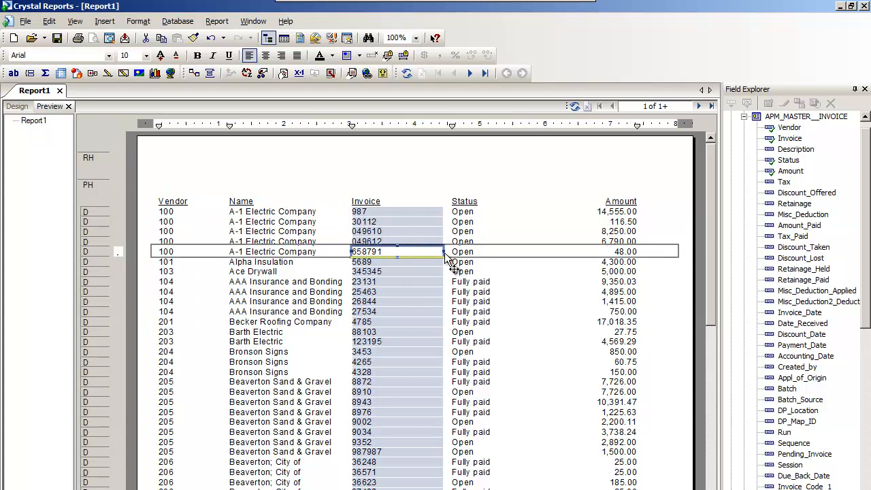
{"action": "mouse_move", "coordinate": [401, 247]}
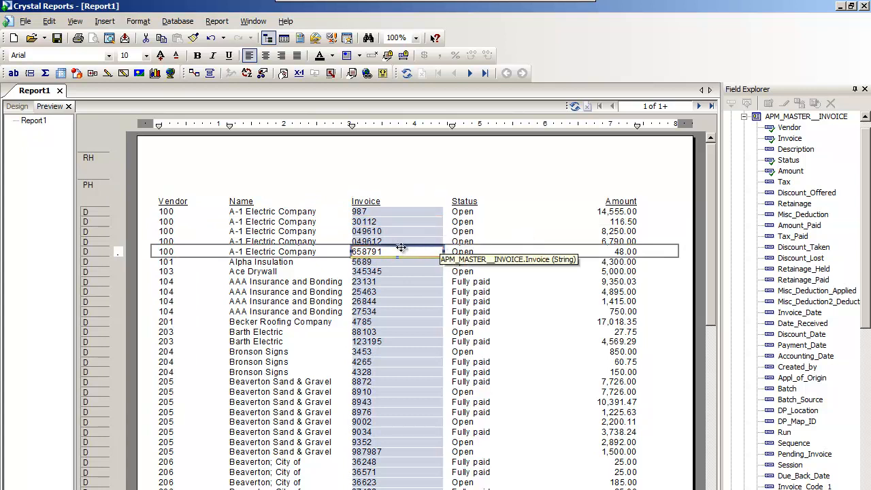
{"action": "mouse_move", "coordinate": [443, 258]}
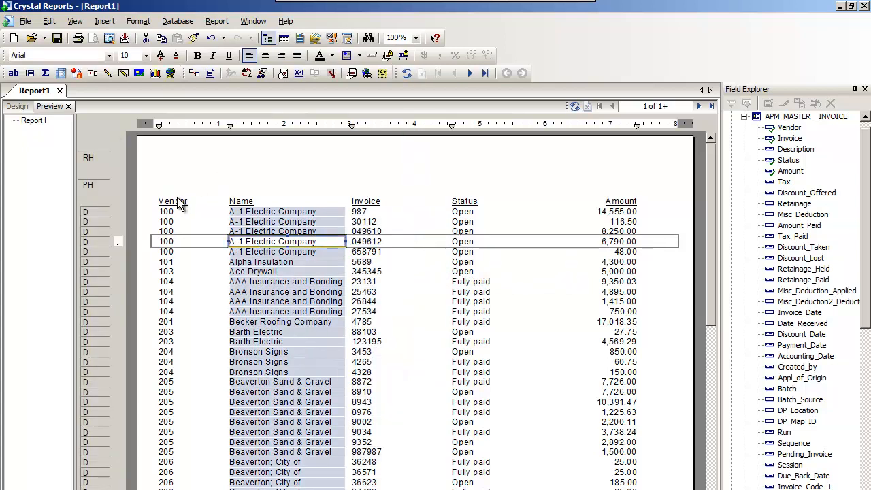
{"action": "mouse_move", "coordinate": [230, 130]}
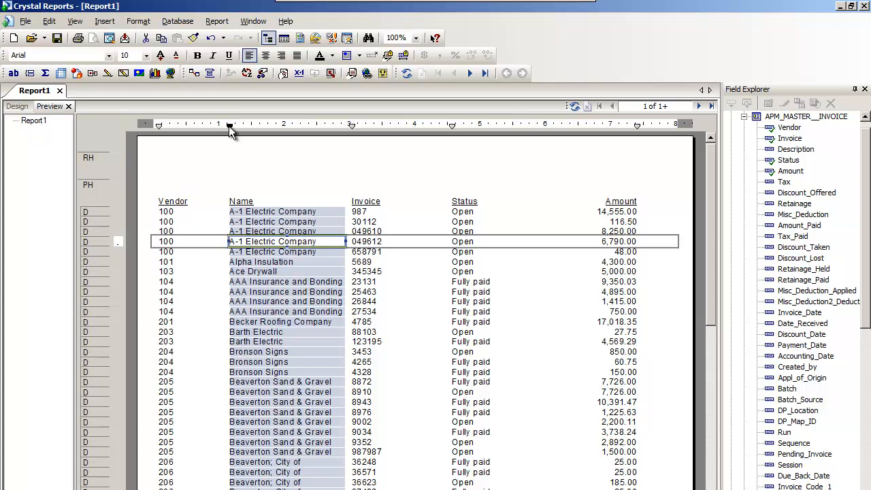
Step: Reposition the Name column toward Vendor, undo the accidental move, and select Status
{"action": "left_click", "coordinate": [261, 262]}
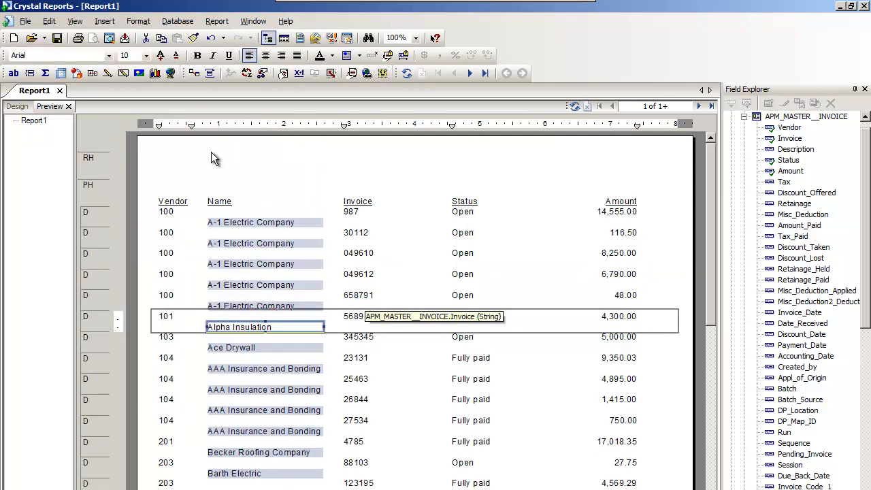
{"action": "left_click", "coordinate": [215, 37]}
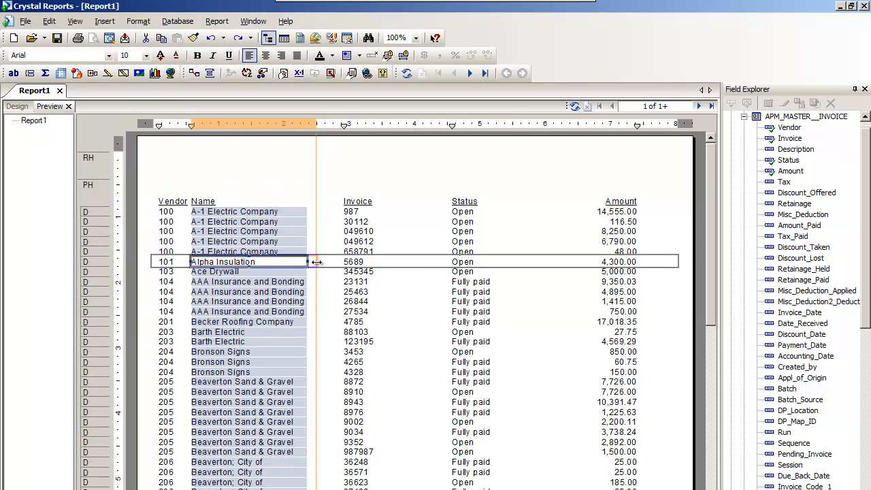
{"action": "left_click", "coordinate": [463, 232]}
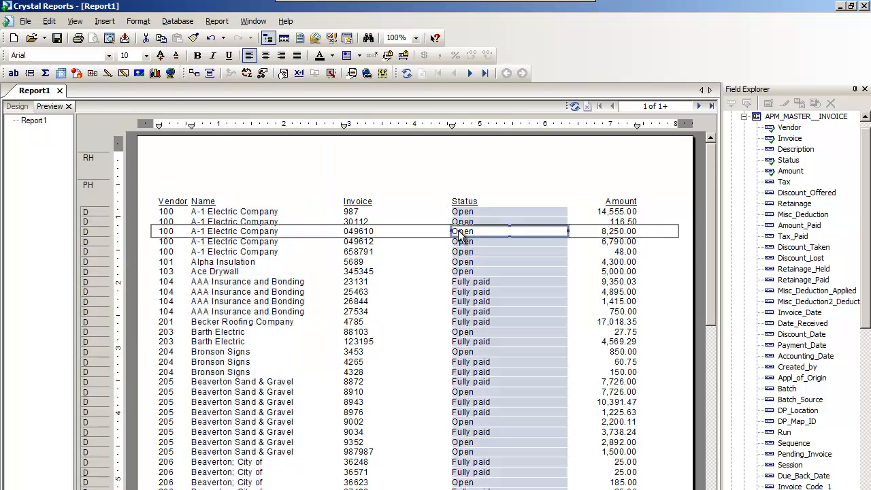